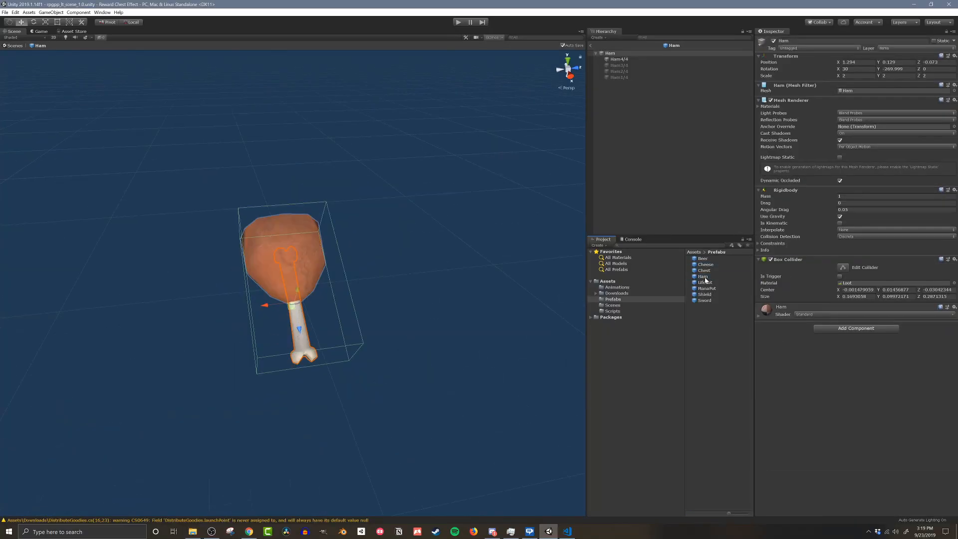
# Look over the LifePot, ManaPot, Shield and Sword loot prefabs in the Prefabs folder.
pyautogui.click(704, 282)
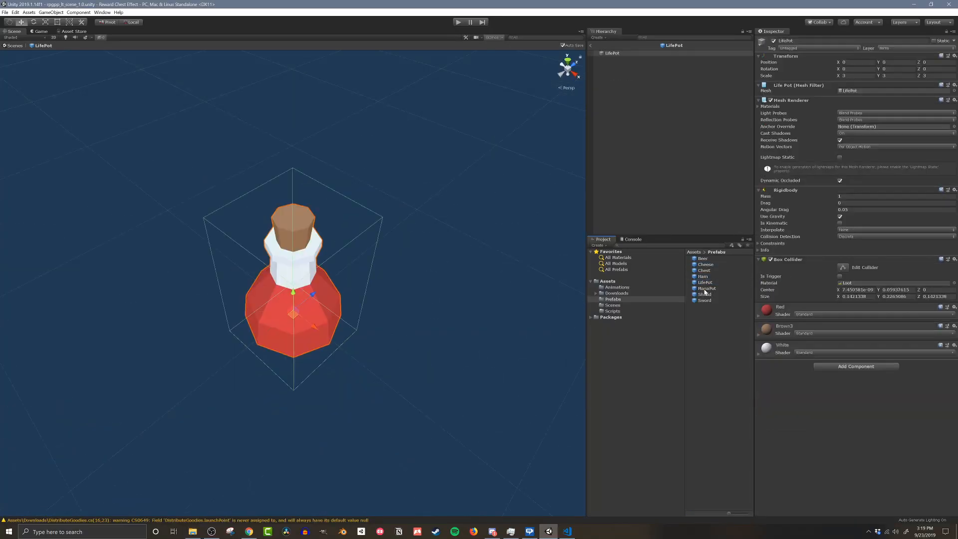
pyautogui.click(707, 288)
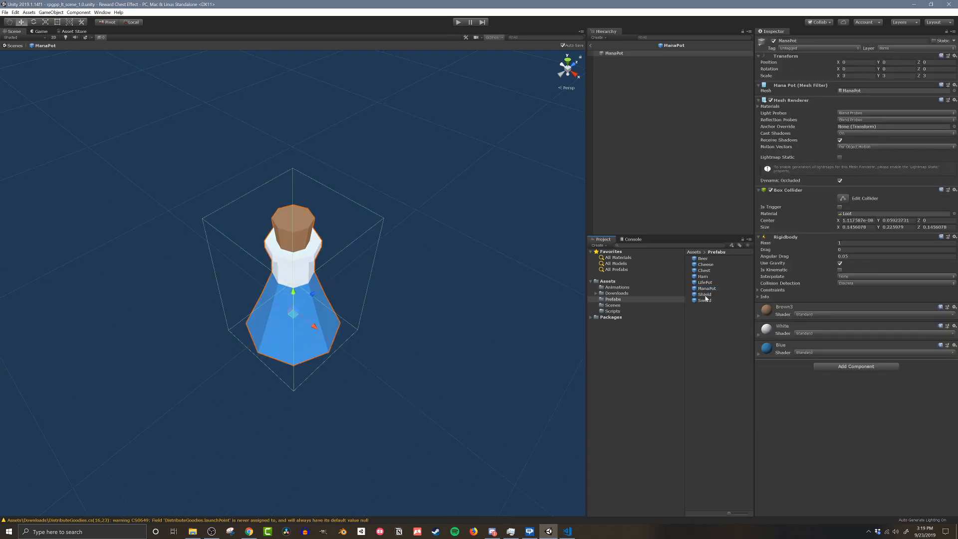
pyautogui.click(705, 294)
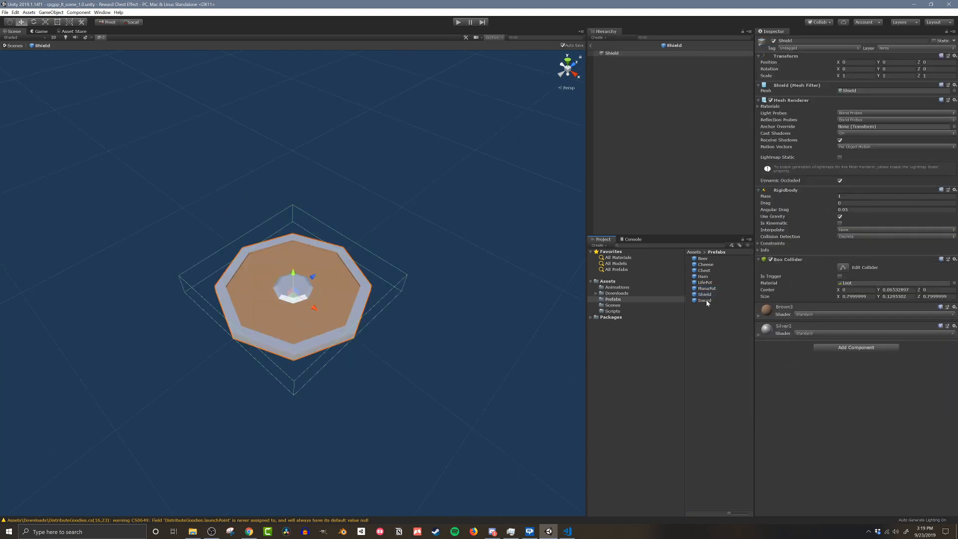
pyautogui.click(705, 301)
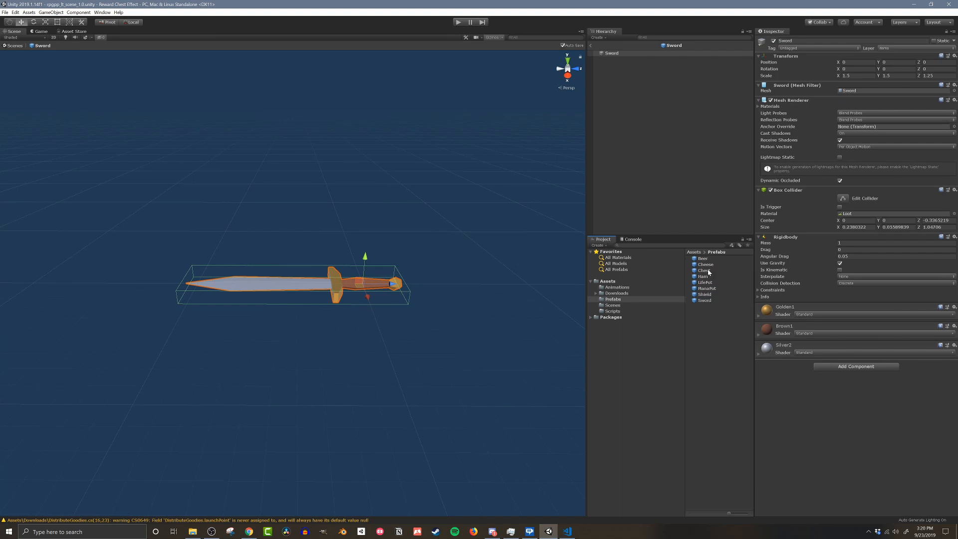
# Open the Chest prefab and inspect its Chest Top lid, pivot parent and spawn point objects.
pyautogui.click(704, 270)
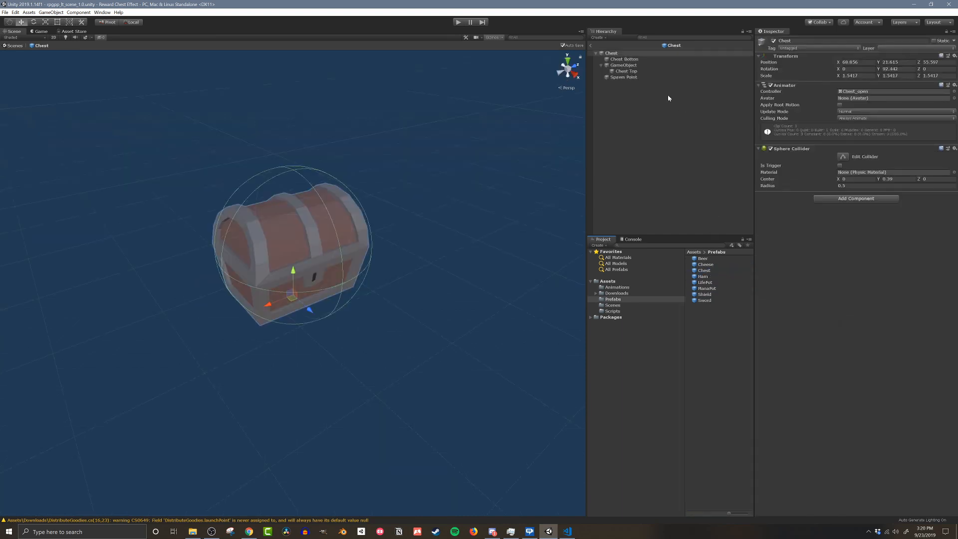
pyautogui.click(627, 71)
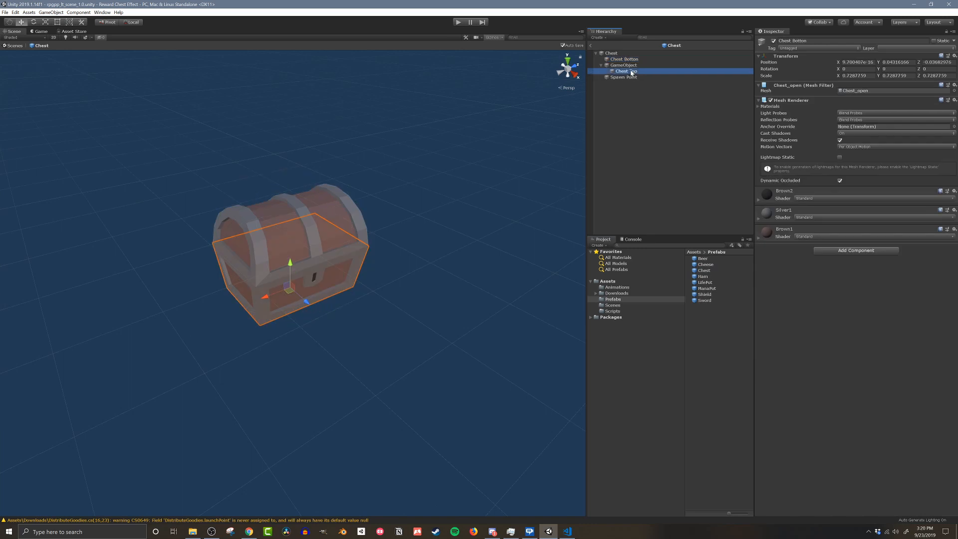
pyautogui.click(627, 65)
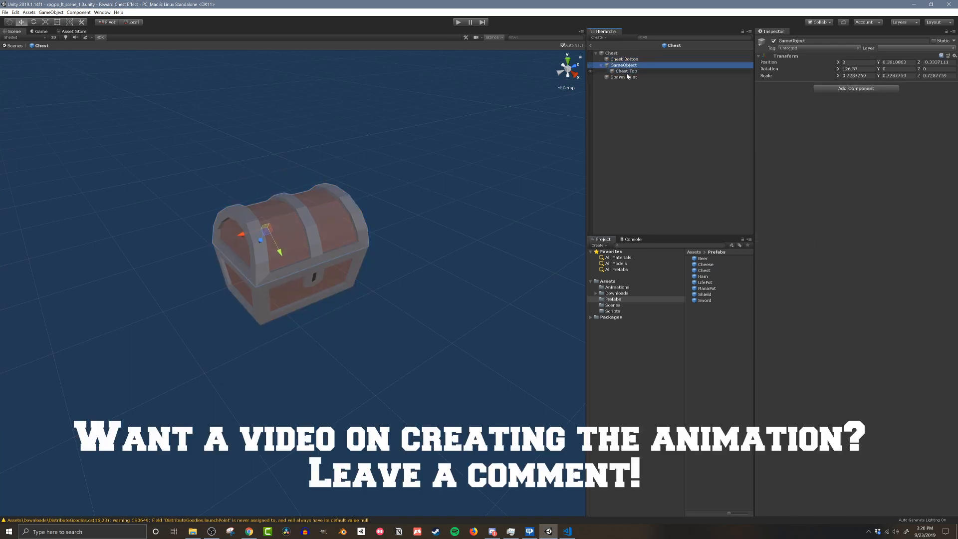
pyautogui.click(623, 77)
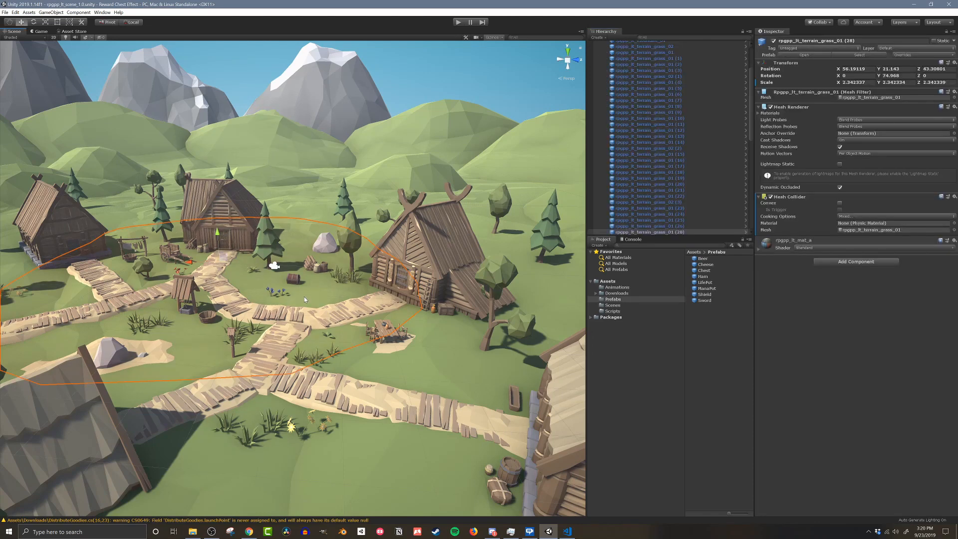
pyautogui.moveTo(387, 311)
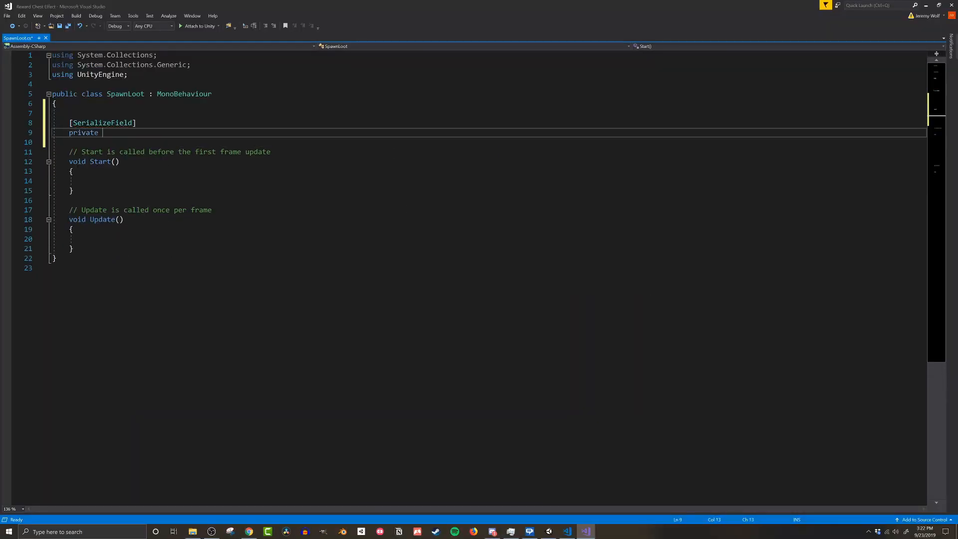
# Declare a serialized loot GameObject list and minNumber with Range(1,99) defaulting to 7.
pyautogui.write('List<GameObject> g')
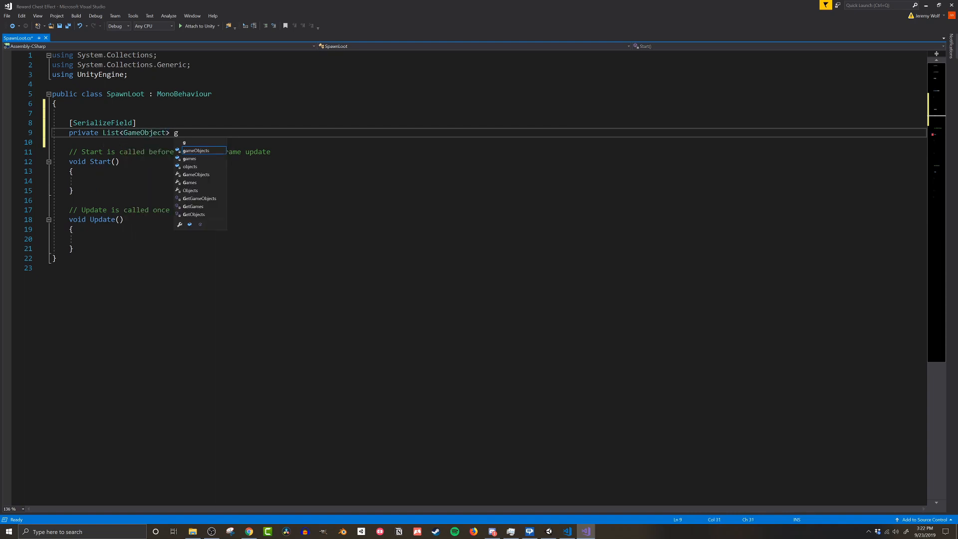
pyautogui.write('loot = new List<GameObject>();')
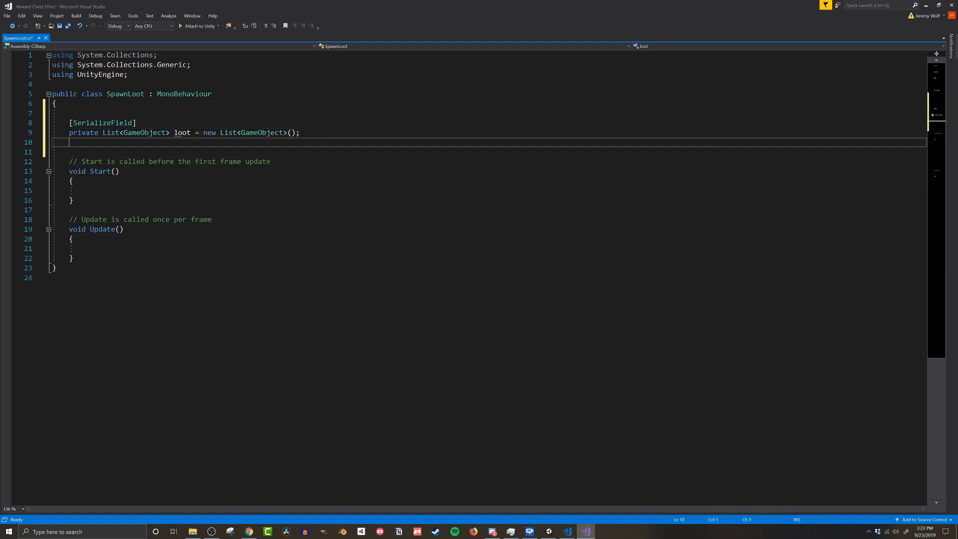
pyautogui.write('[SerializeField]')
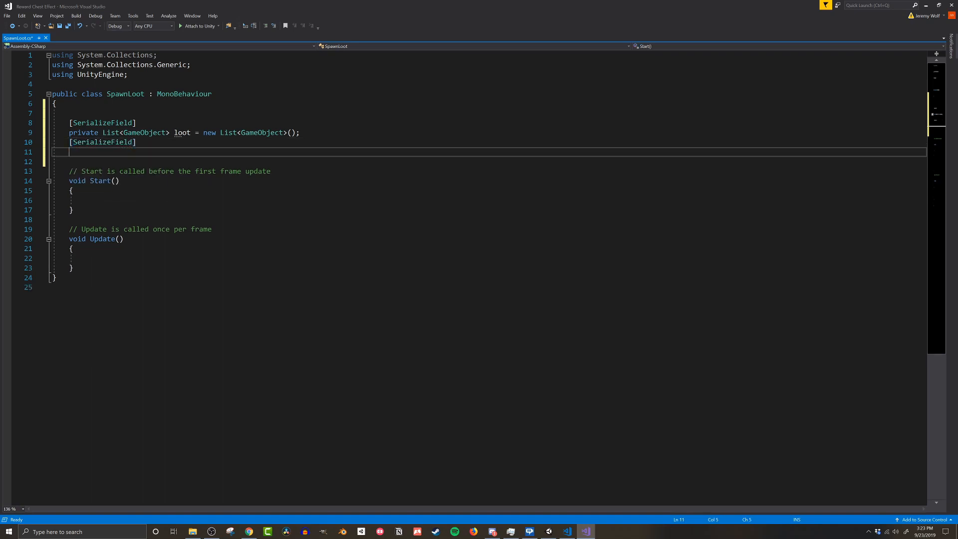
pyautogui.write('[Range(1,)]')
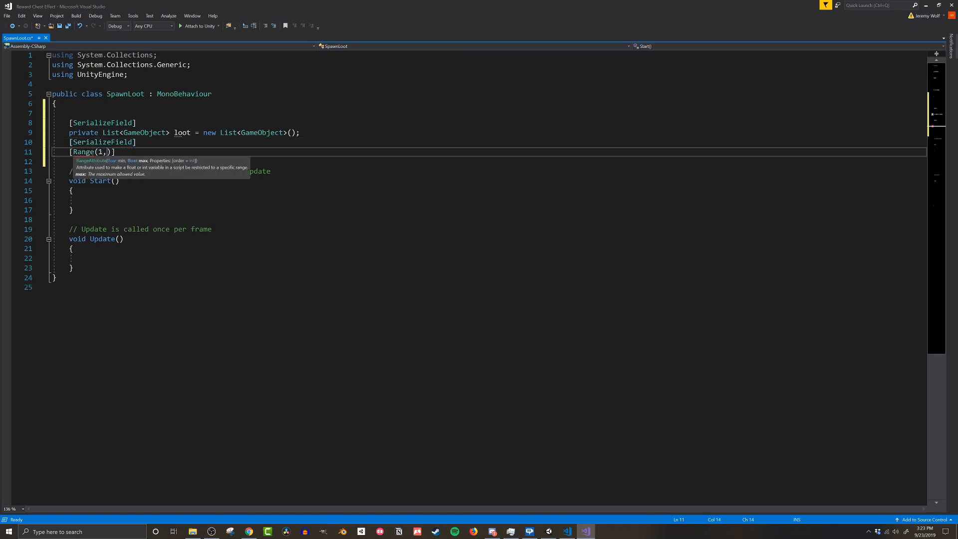
pyautogui.write('99)]')
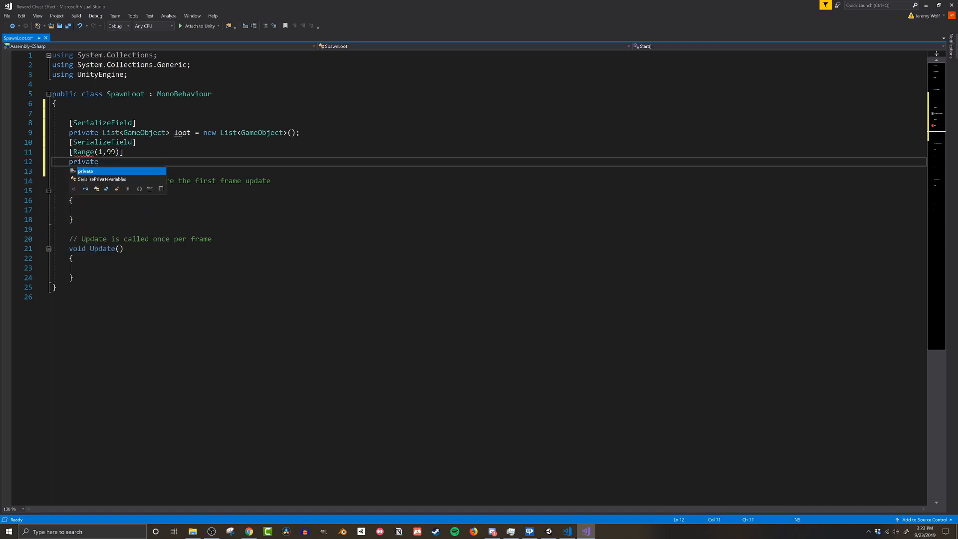
pyautogui.write('int minNumber =')
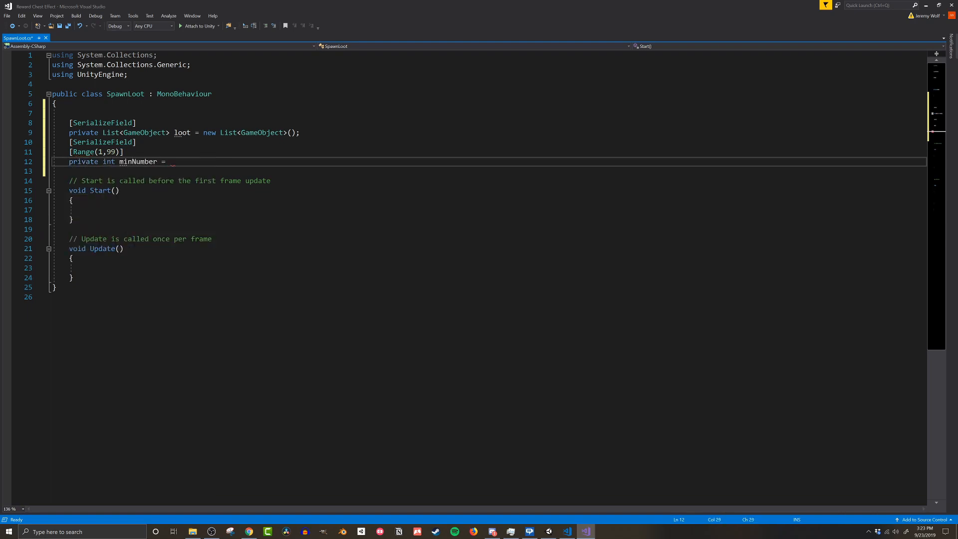
pyautogui.write('7;')
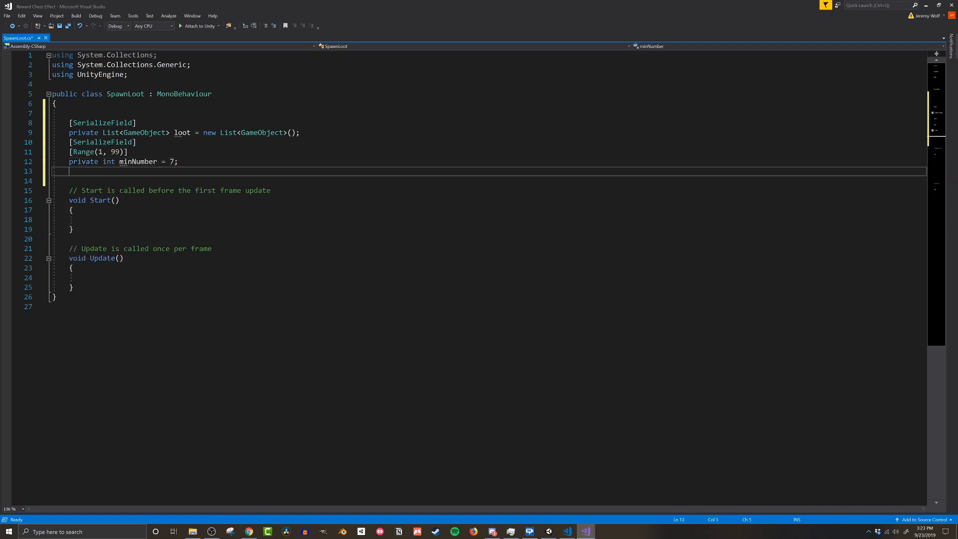
# Declare maxNumber with Range(2,100) defaulting to 20 and a serialized spawnPoint Transform.
pyautogui.write('[SerializeField]')
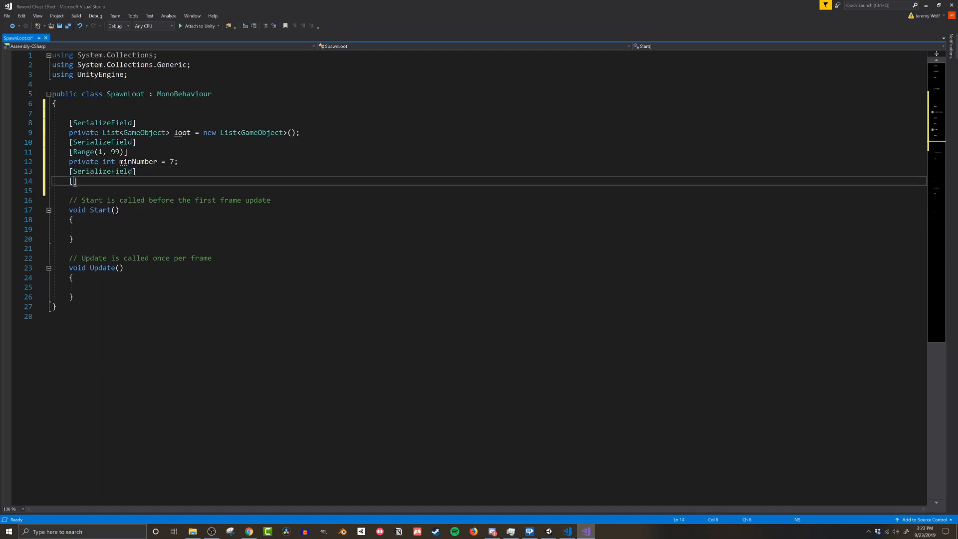
pyautogui.write('Range(2,100)')
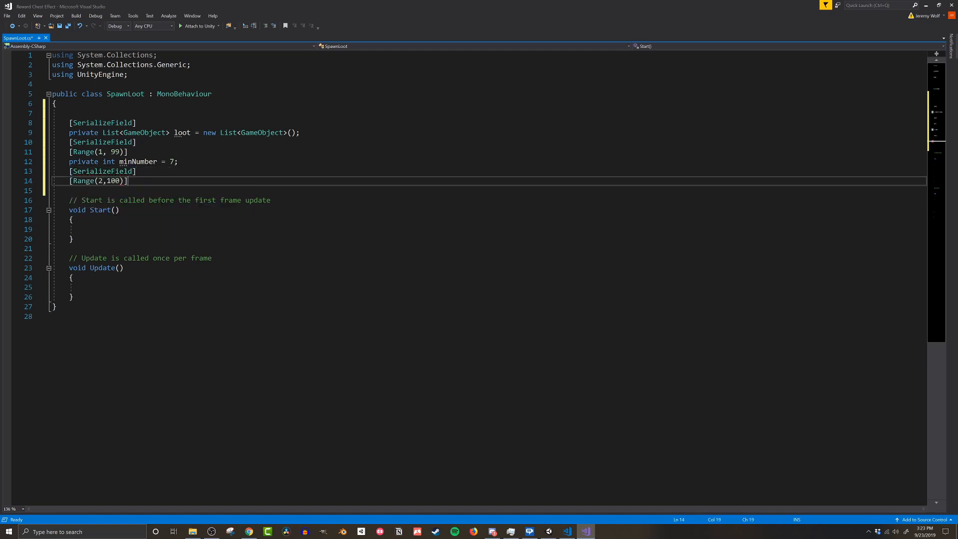
pyautogui.write('private int ma')
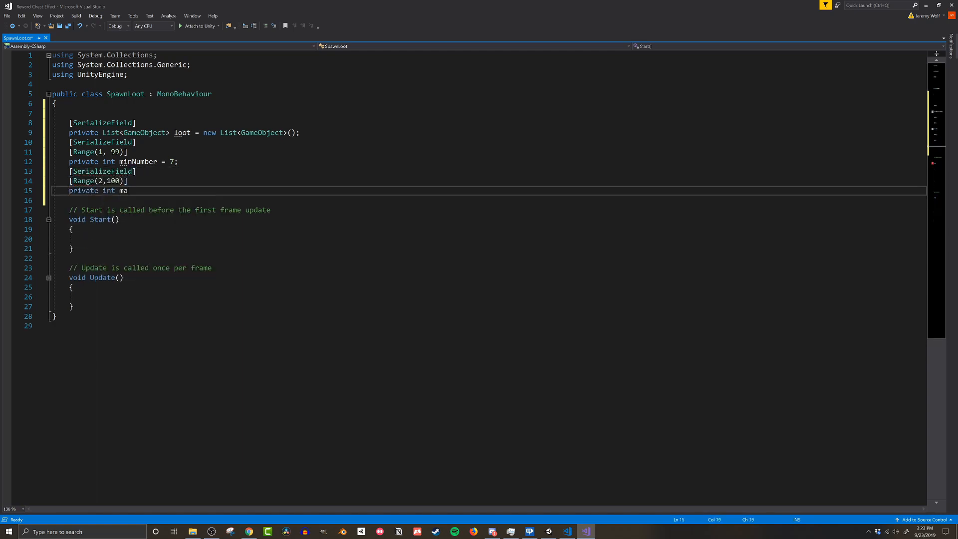
pyautogui.write('xNumber = 20;')
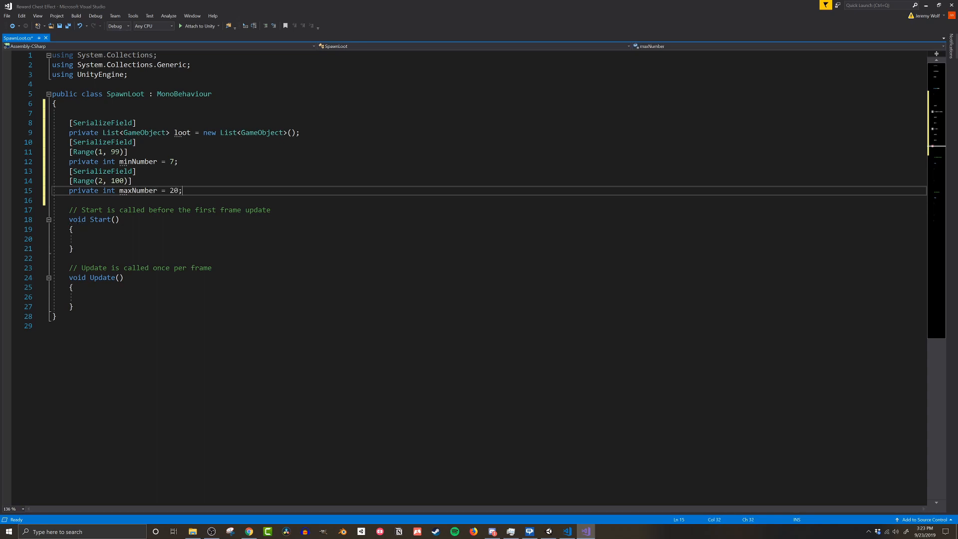
pyautogui.write('[se')
pyautogui.write('private')
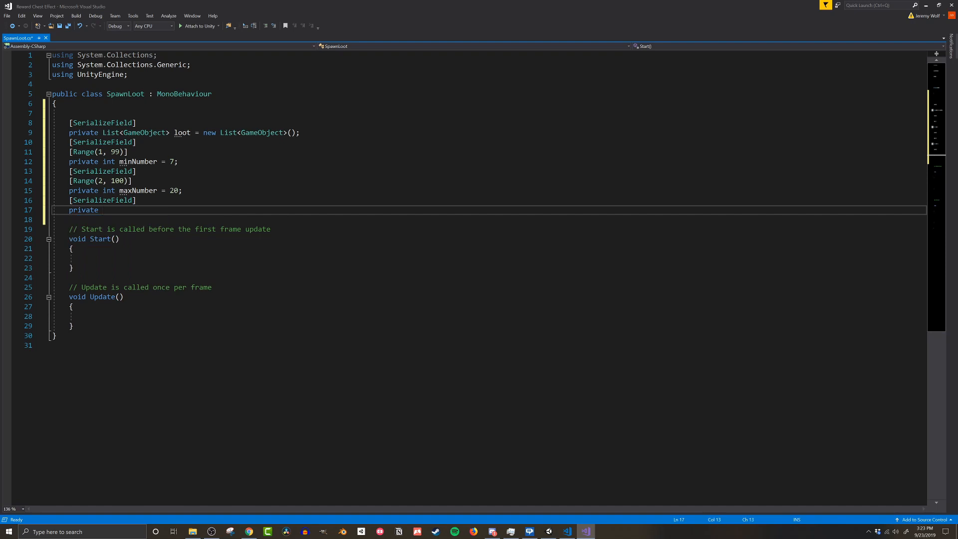
pyautogui.write('Transform')
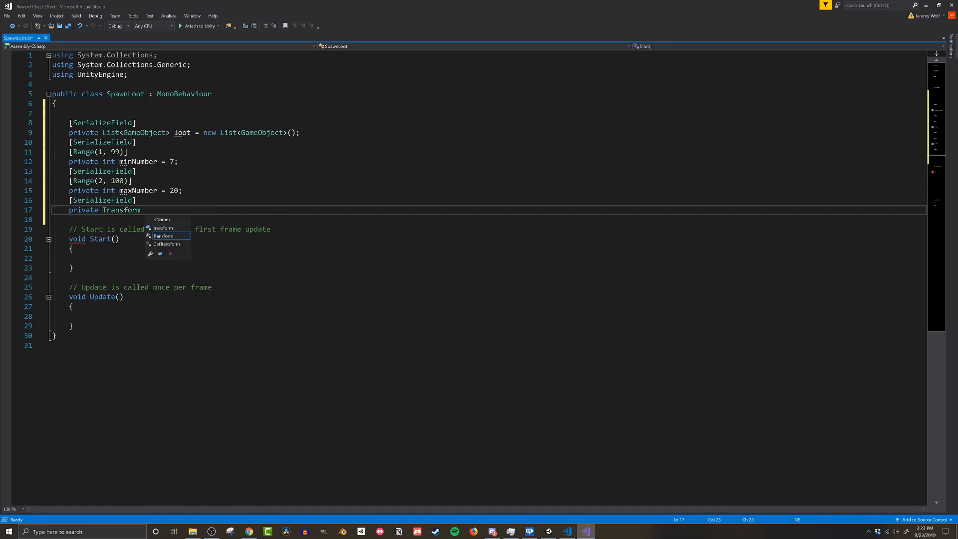
pyautogui.write('spawnPoint;')
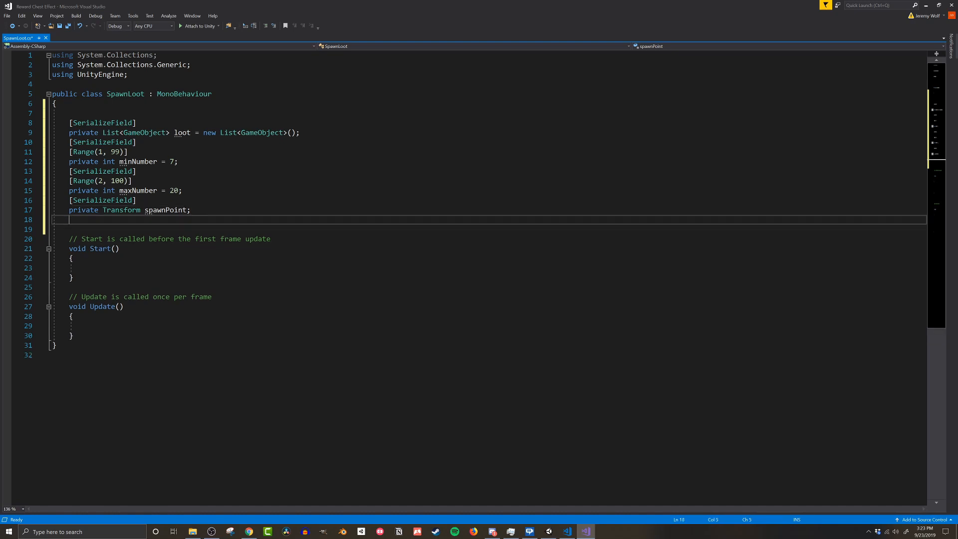
# Add a hasBeenCollected flag and a spawnLoot toggle under a "Click to Spawn" header.
pyautogui.write('private bool hasB')
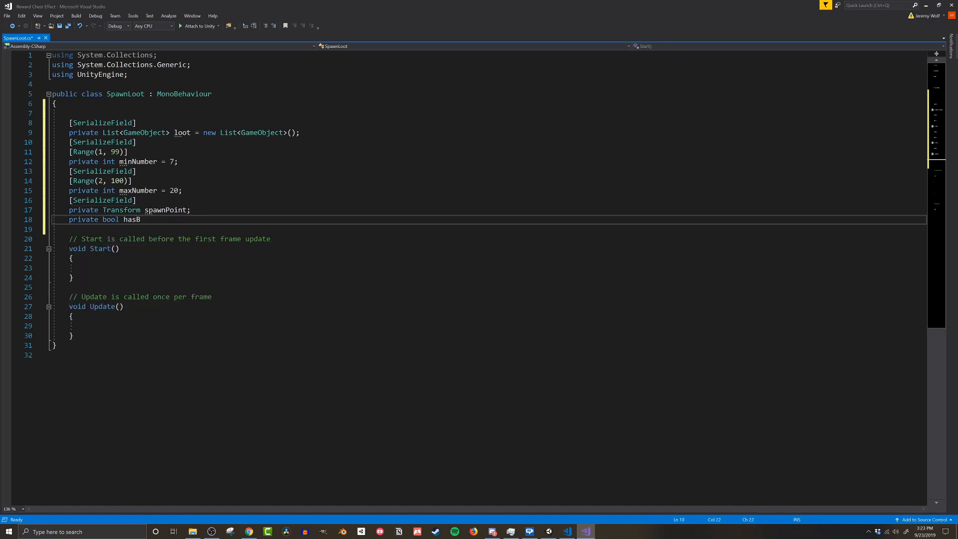
pyautogui.write('eenCollected = false;')
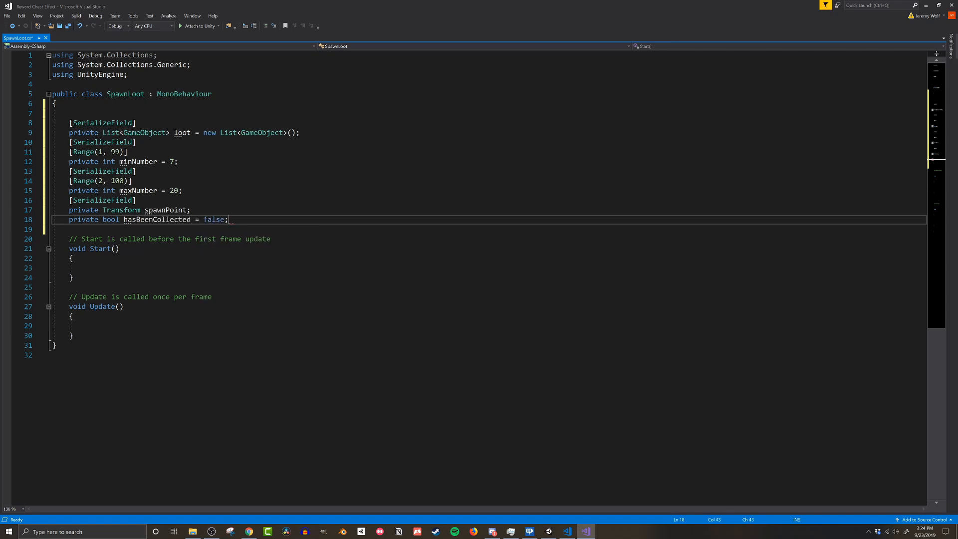
pyautogui.write('[SE')
pyautogui.write('[Header')
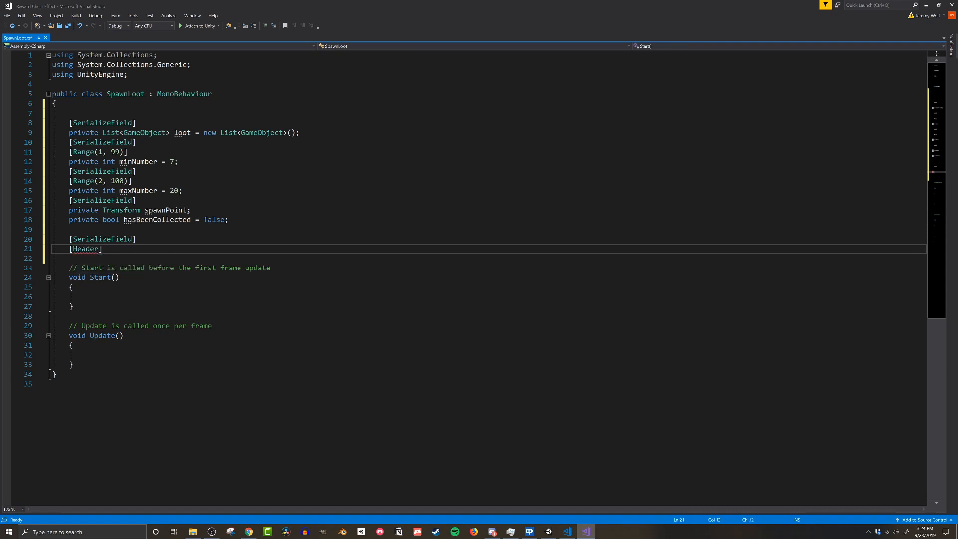
pyautogui.write('("Click to Spawn")')
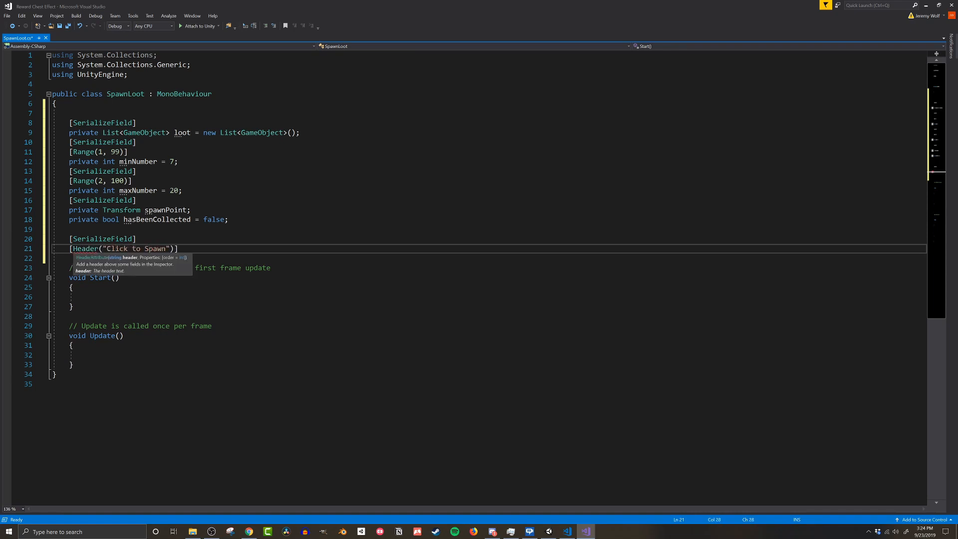
pyautogui.write('private bool')
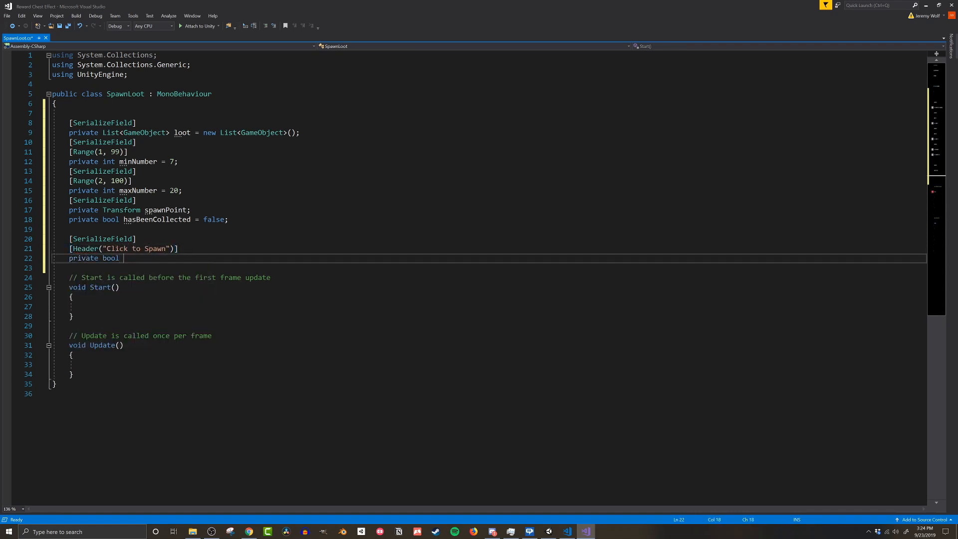
pyautogui.write('spawnLoot = f')
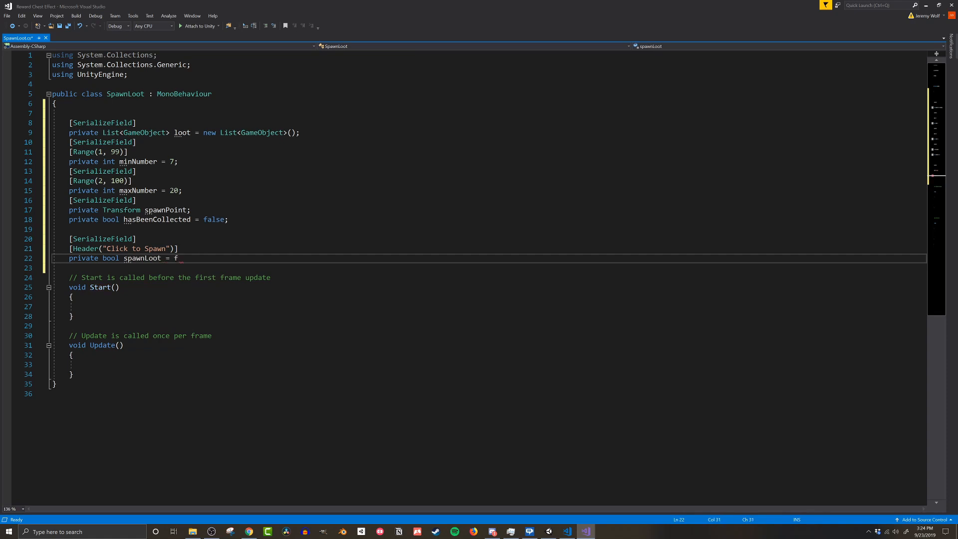
pyautogui.write('alse;')
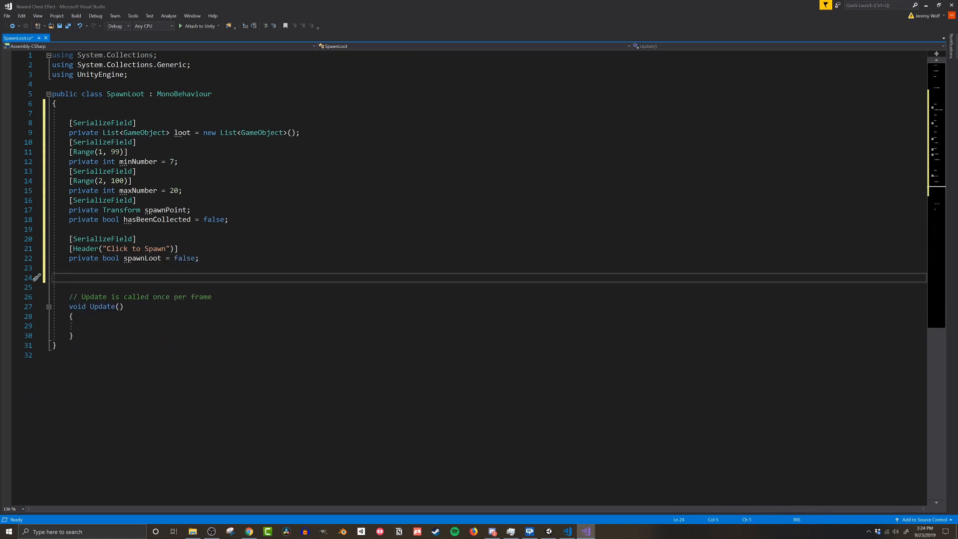
# Write OnValidate so maxNumber becomes minNumber + 1 when minNumber exceeds it, with a comment.
pyautogui.write('private void OnValidate()')
pyautogui.write('if')
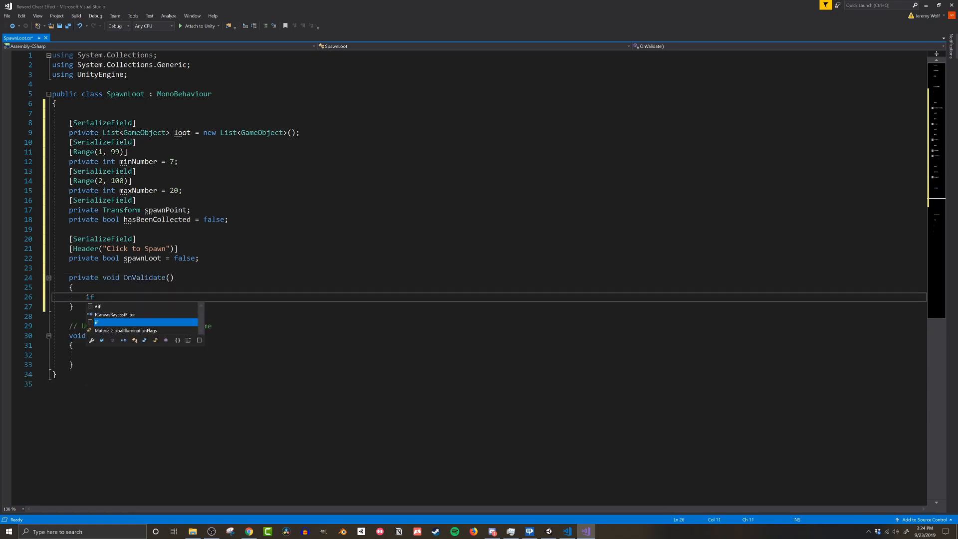
pyautogui.write('(minNumber )')
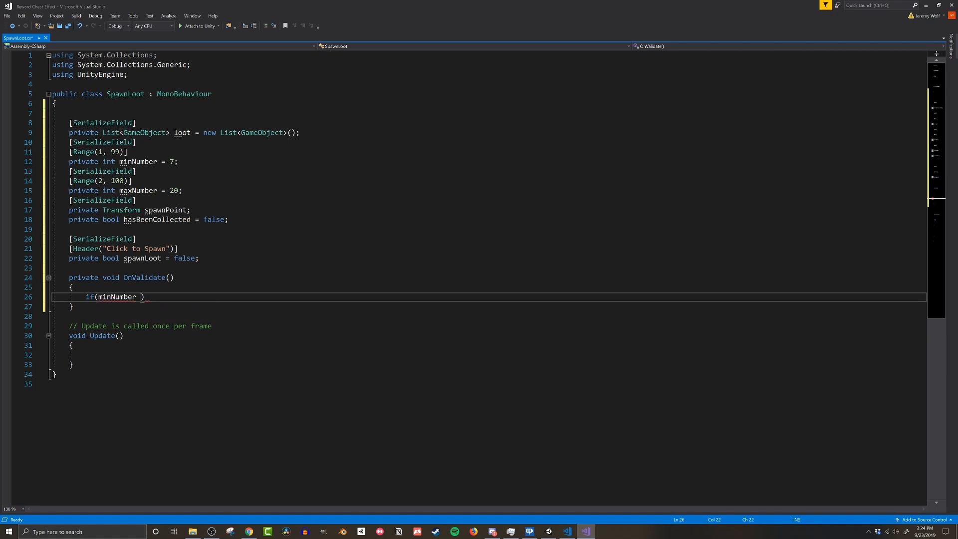
pyautogui.write('> maxNumber)')
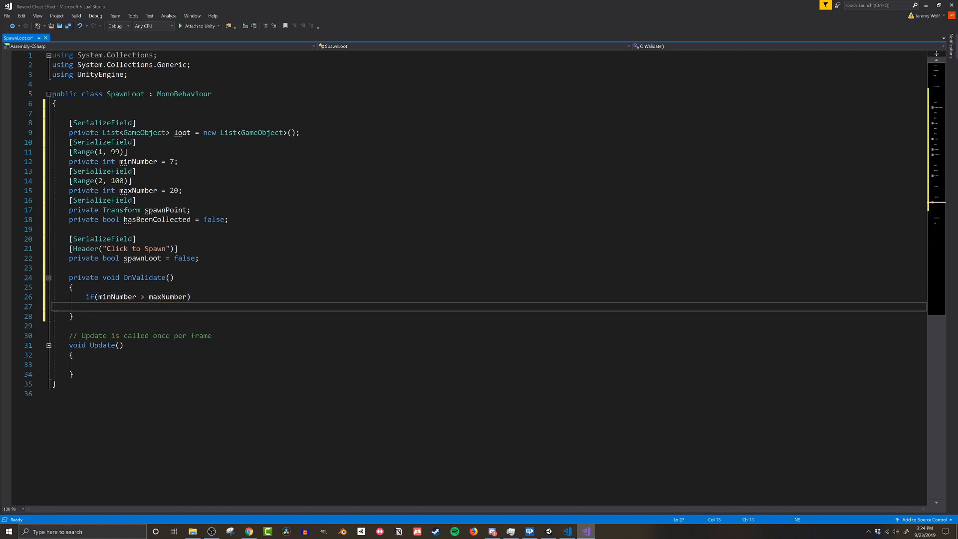
pyautogui.write('maxNumber = minNumber + 1;')
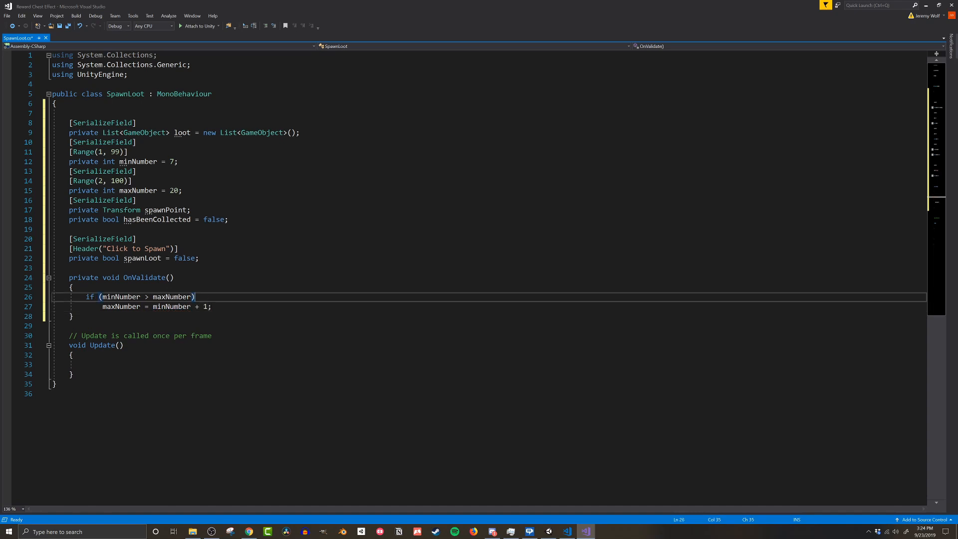
pyautogui.write('//ensure that')
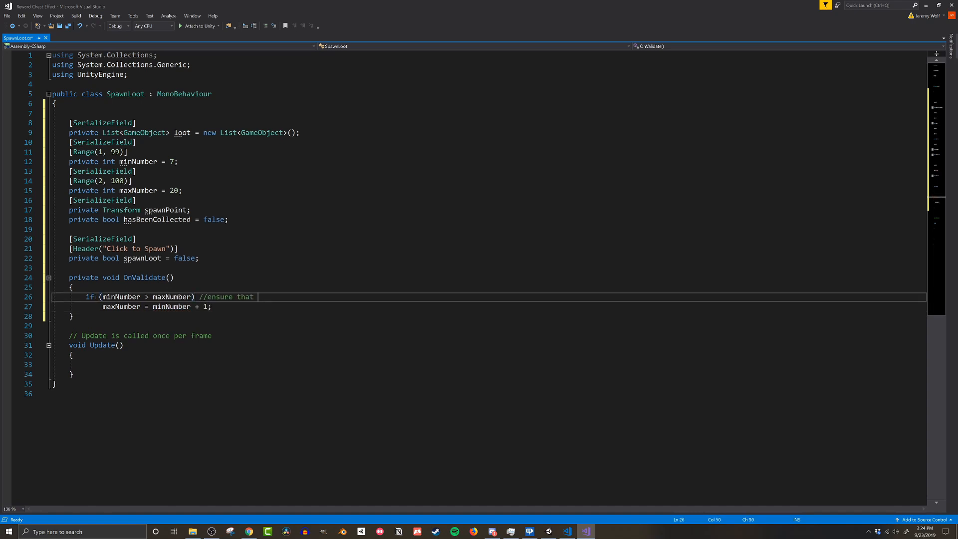
pyautogui.write('max number is larg')
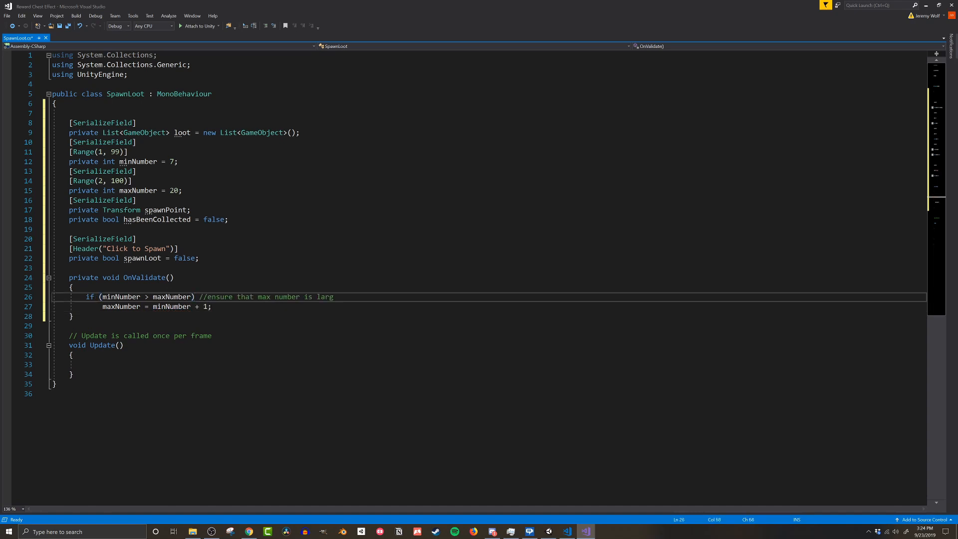
pyautogui.write('er than min')
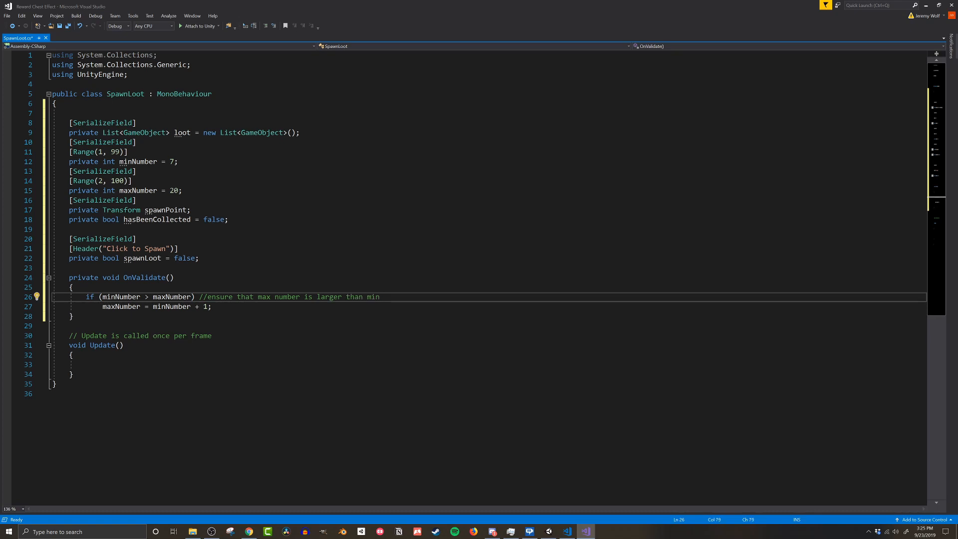
# In Update, reset spawnLoot and call Loot() when spawnLoot and not collected; begin an empty Loot method.
pyautogui.write('if()')
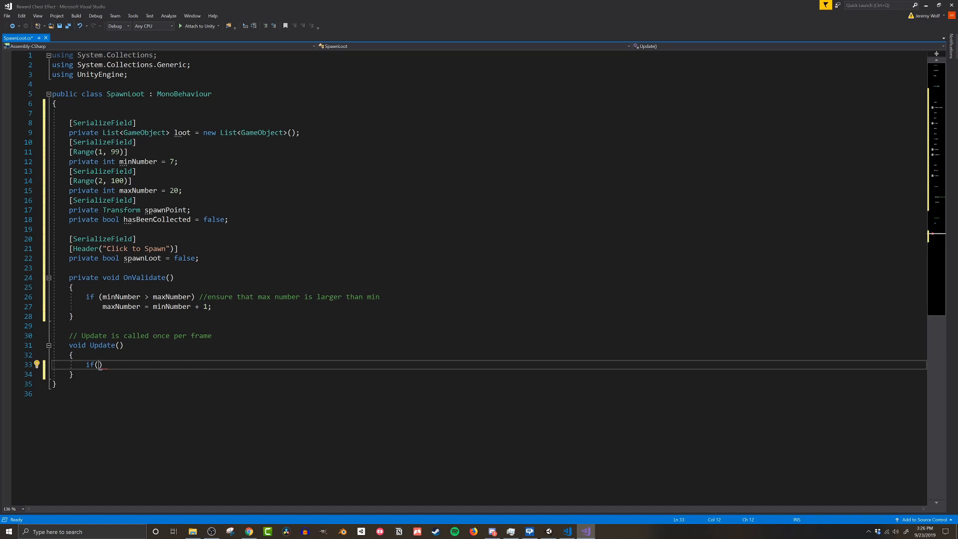
pyautogui.write('spawnLoot && !hasBeenCollected')
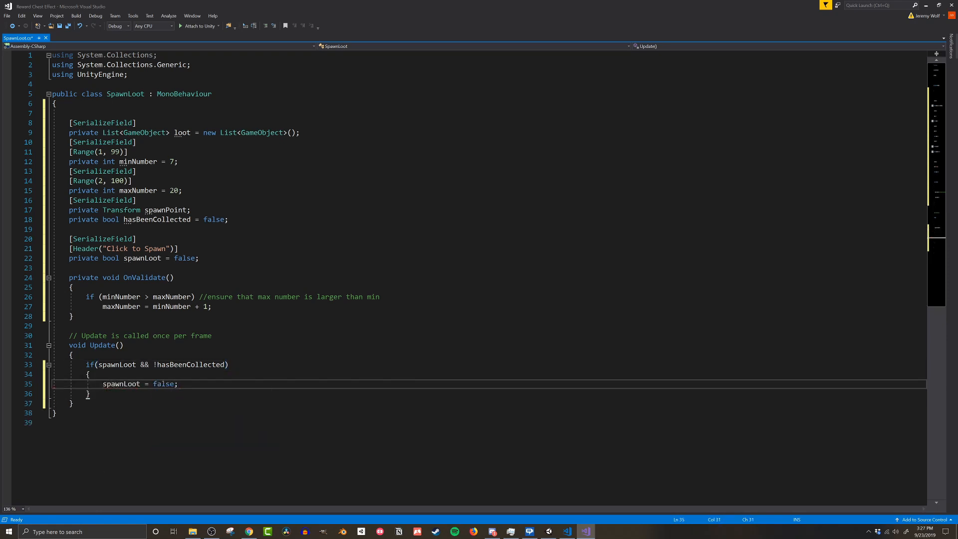
pyautogui.write('Loot();')
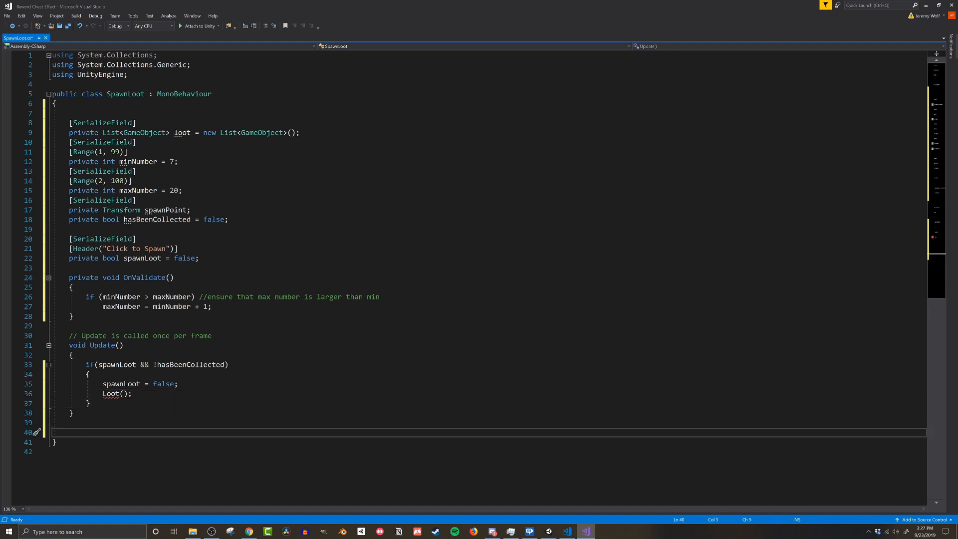
pyautogui.write('private void Loot()')
pyautogui.write('{ ')
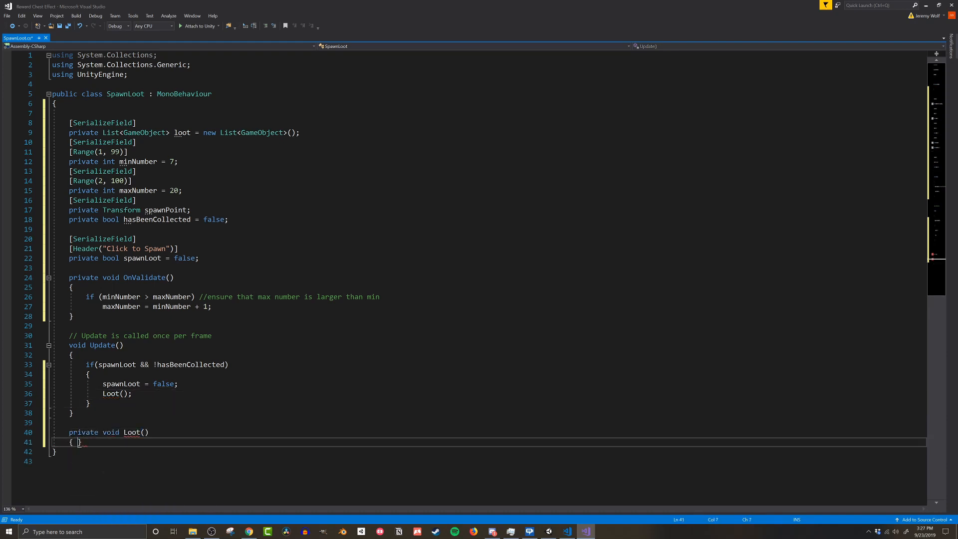
# Set hasBeenCollected true, pick Random.Range(minNumber, maxNumber) and start CreateLoot(number).
pyautogui.write('ha')
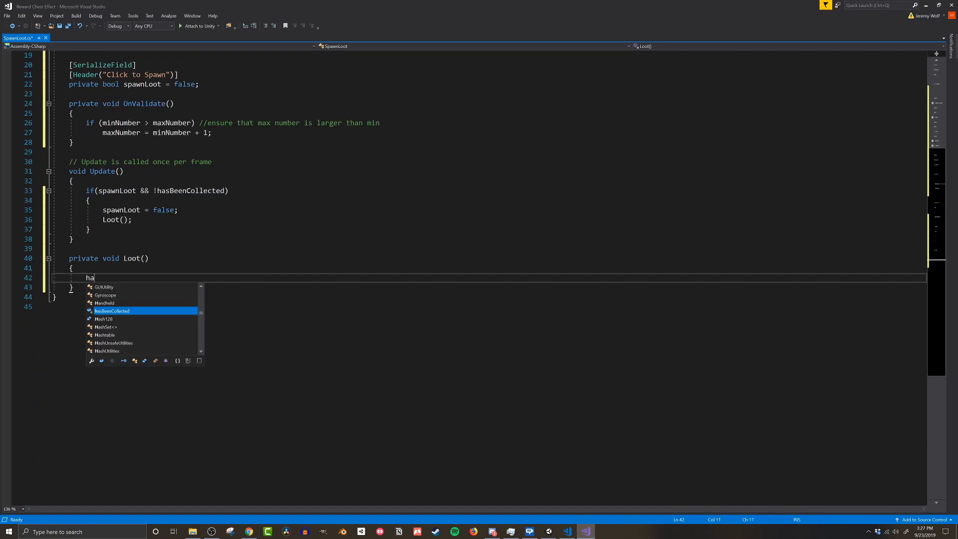
pyautogui.write('sBeenCollected = t')
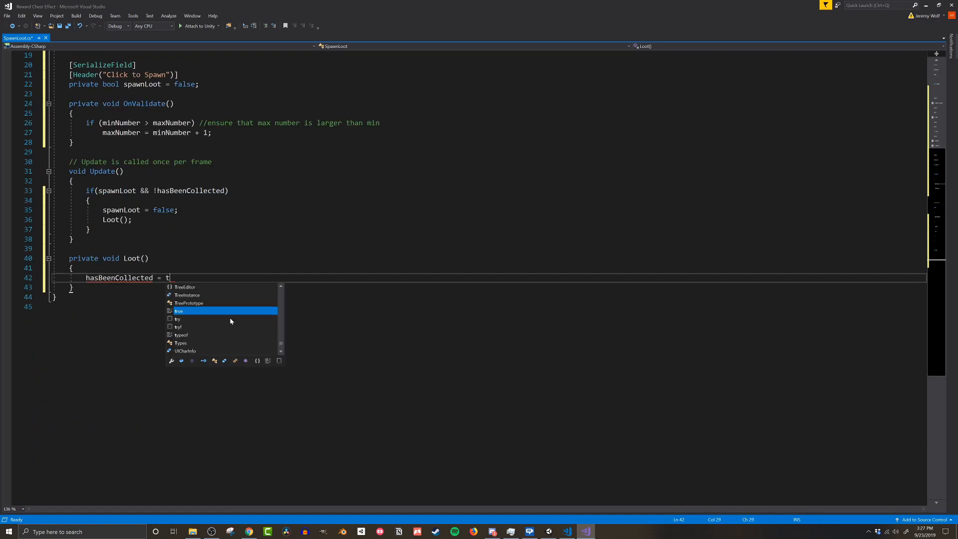
pyautogui.write('rue;')
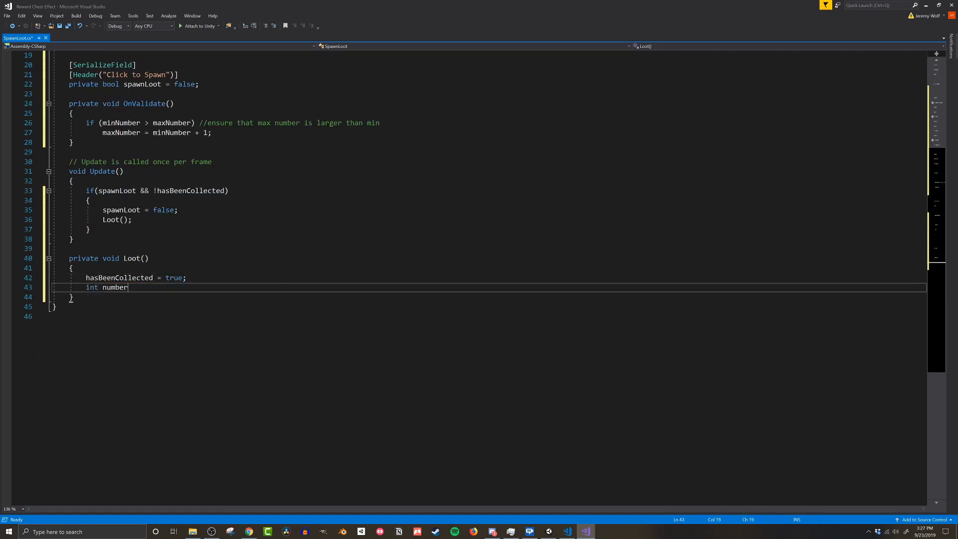
pyautogui.write('= Random.Range(minNumber, maxNumber);')
pyautogui.write('StartCoroutine(')
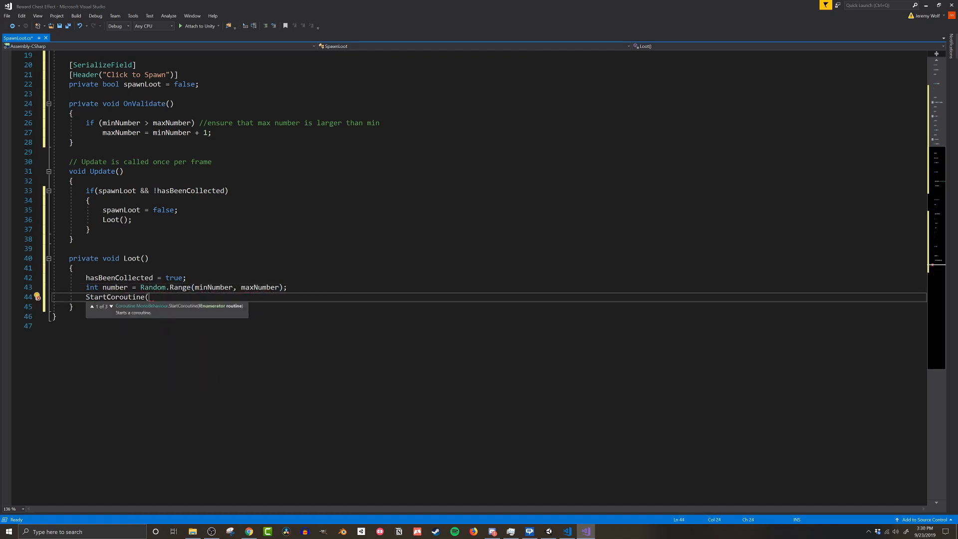
pyautogui.write('CreateLoot')
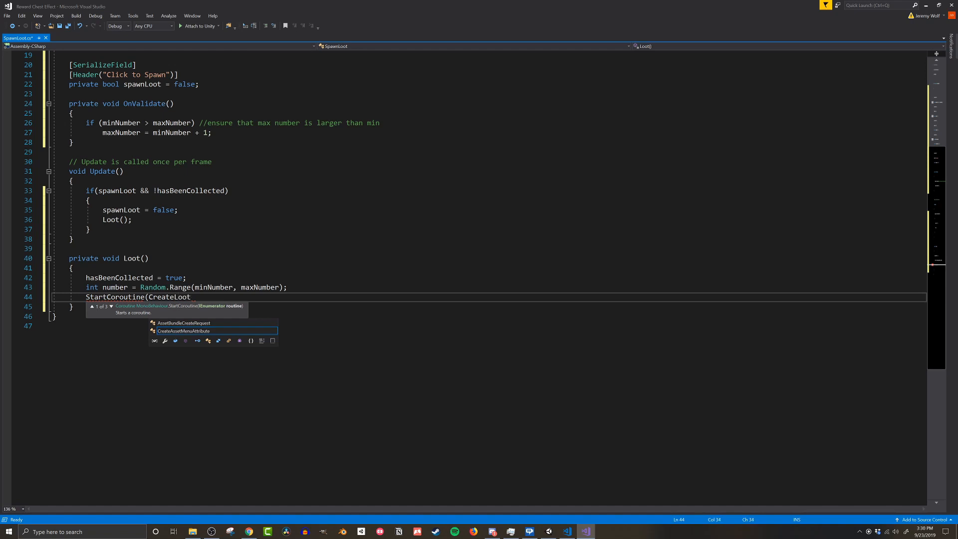
pyautogui.write('(number));')
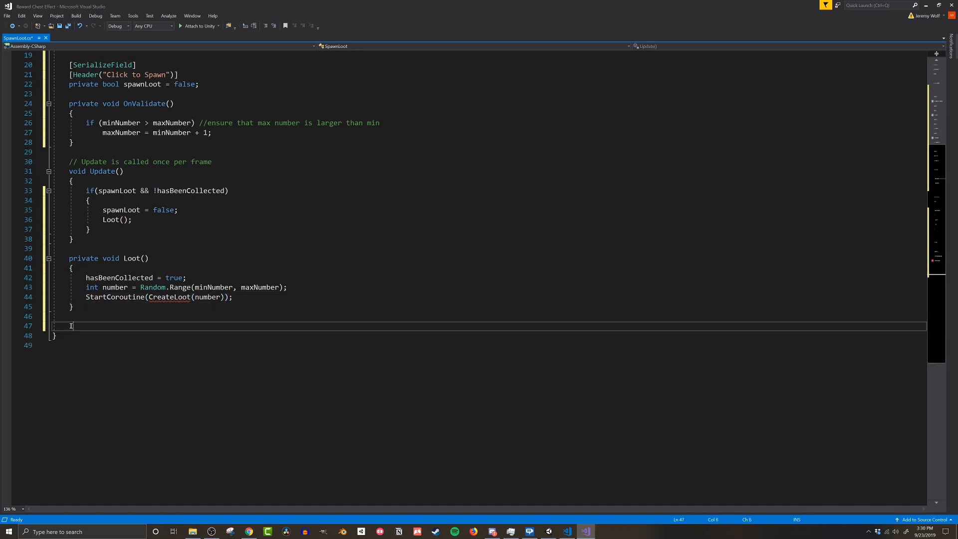
# Begin the CreateLoot coroutine: trigger the OpenChest animation and wait 1 second for it to finish.
pyautogui.write('IEnumerator CreateLoot()')
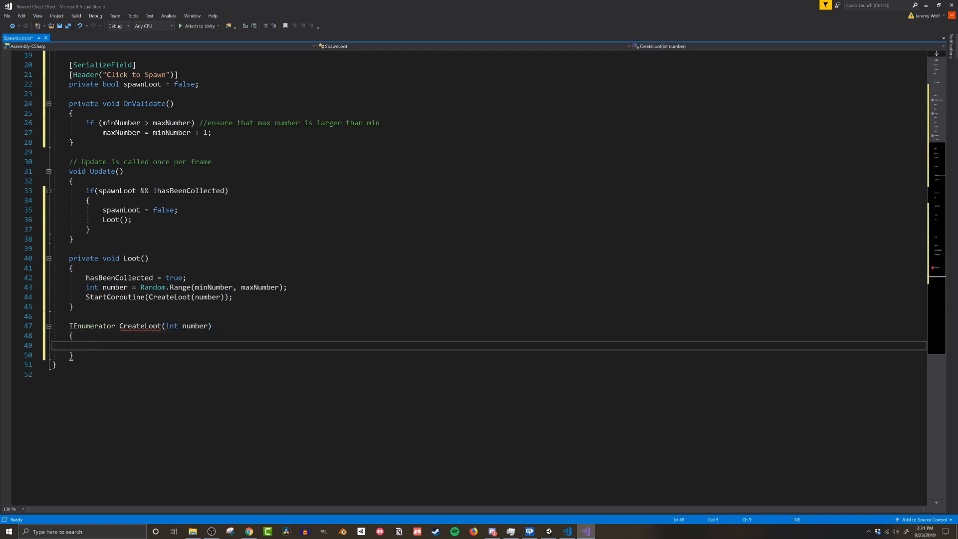
pyautogui.write('this.GetComponent<Animator>')
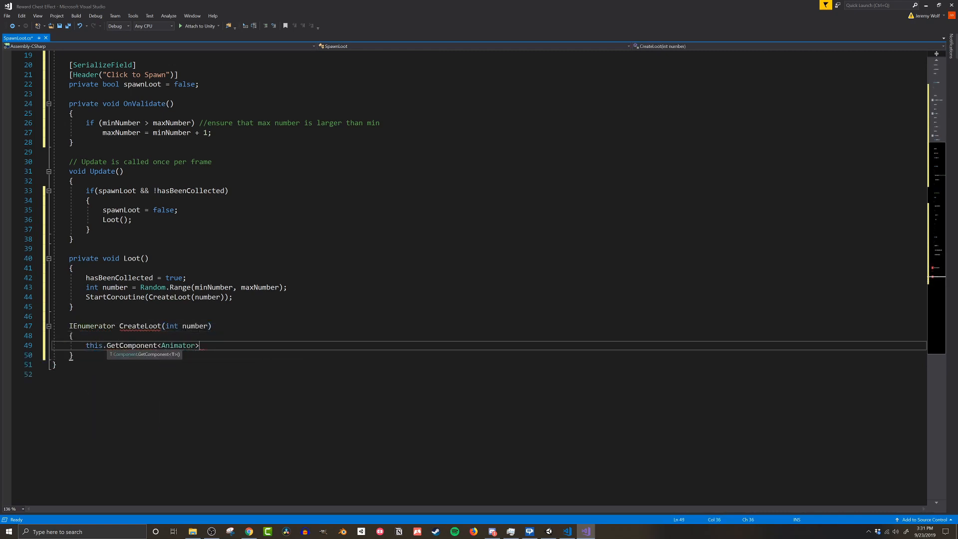
pyautogui.write('().SetTrigger("OpenChest");')
pyautogui.write('yield return new')
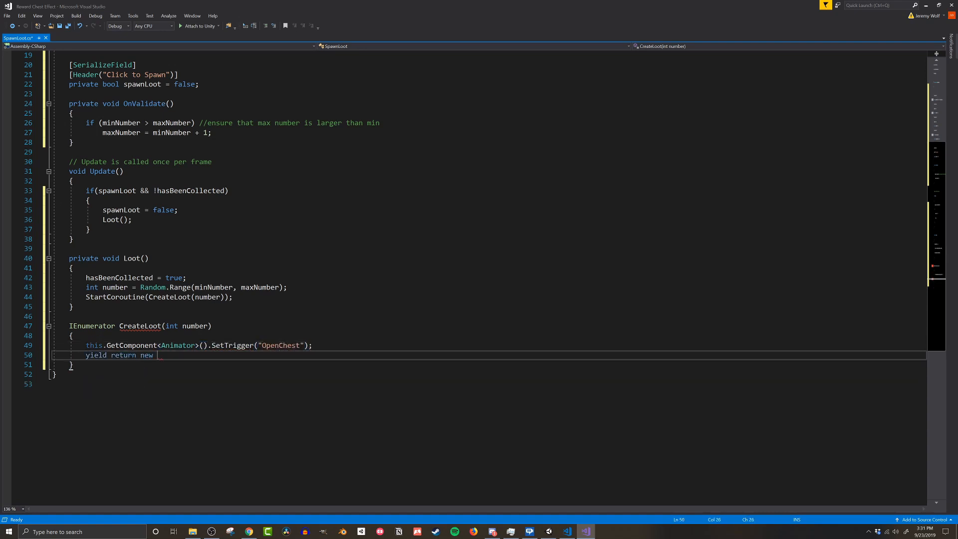
pyautogui.write('WaitForSeconds(1f); //wait for')
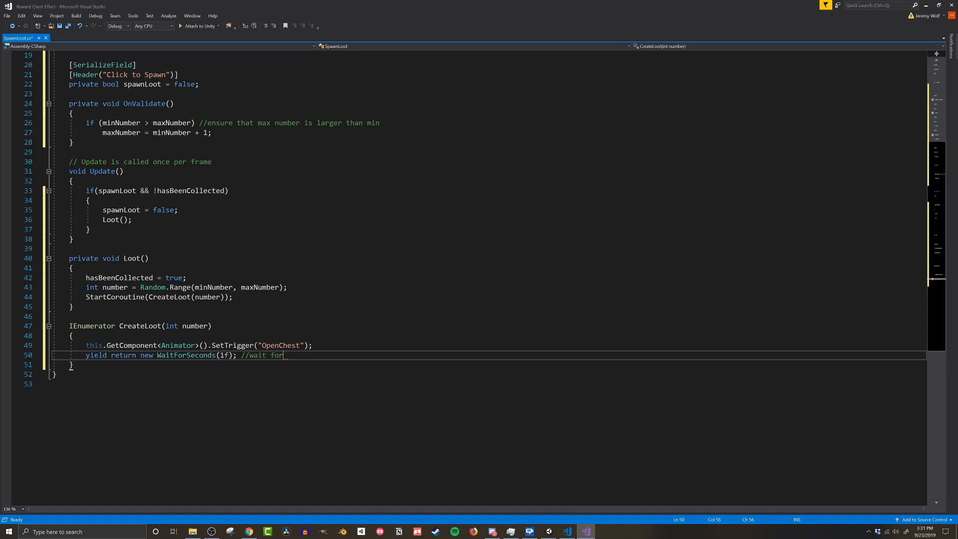
pyautogui.write('animation to finish')
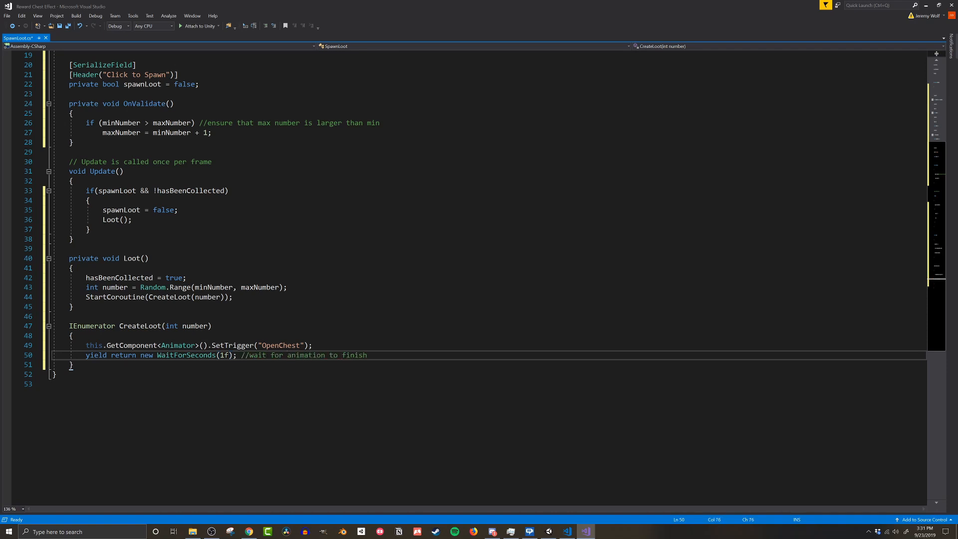
# Loop instantiating a random loot item at spawnPoint.position with a 0.15 second wait between each.
pyautogui.write('for (int i = 0; i < number; i++')
pyautogui.write('GameObject tempLoot =')
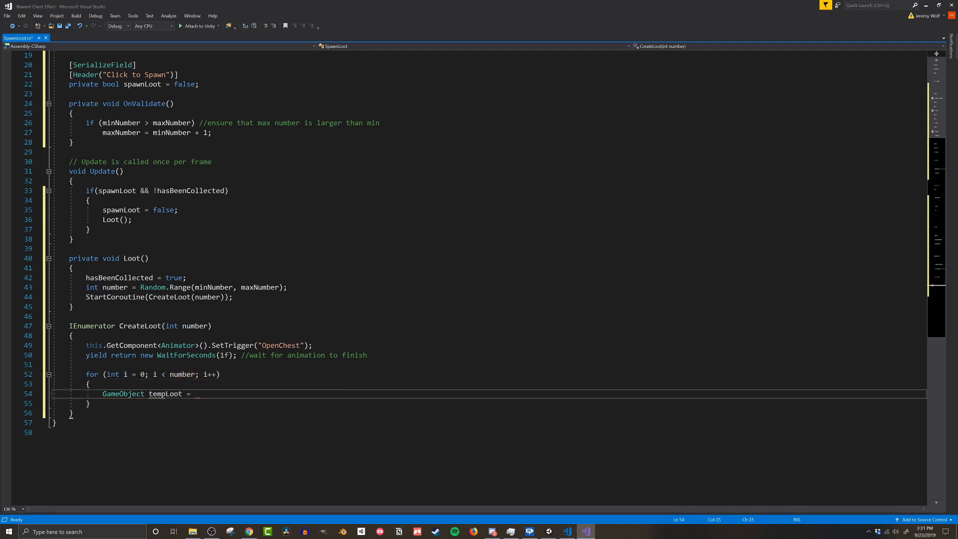
pyautogui.write('Instantiate(loot[Random.Range(0,1)])')
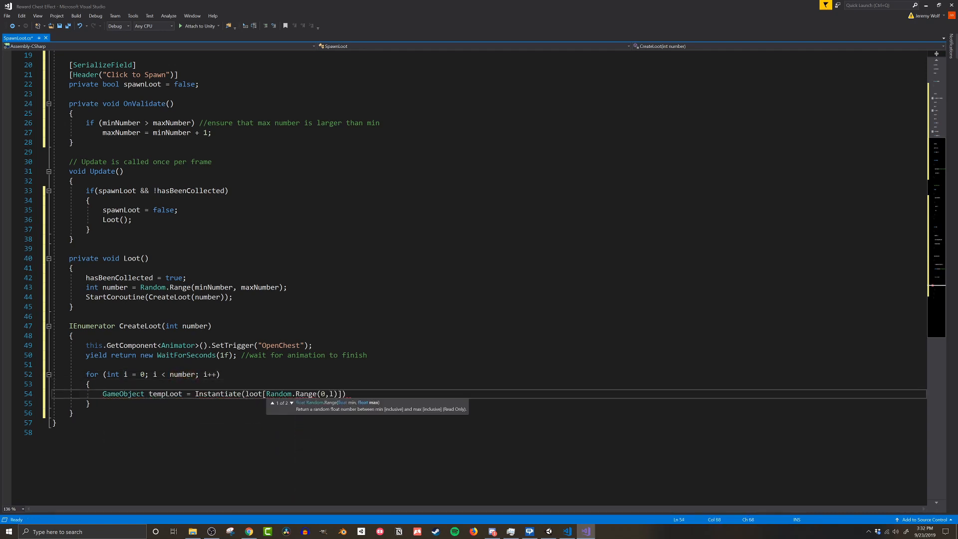
pyautogui.write('tempLoot.transform.p')
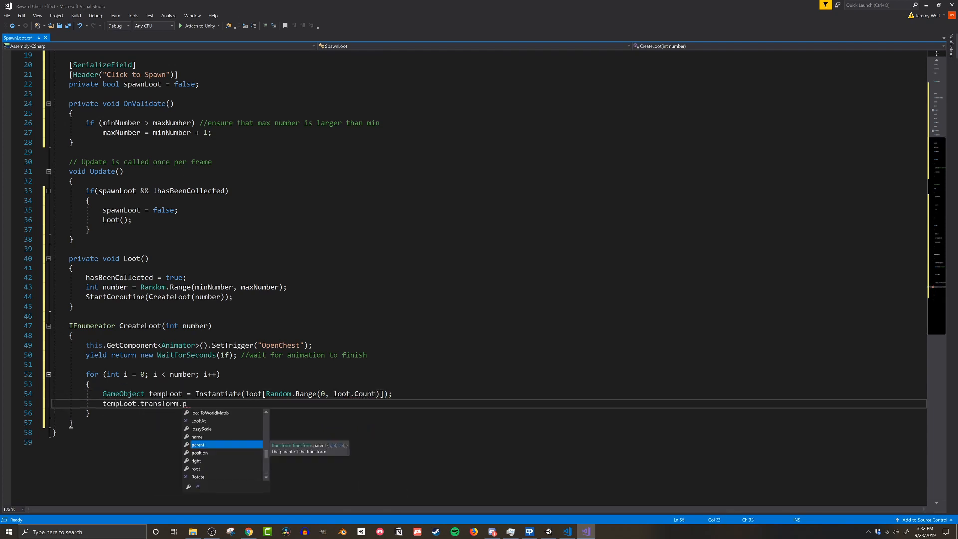
pyautogui.write('osition = spawnPoint.position;')
pyautogui.write('yield return new')
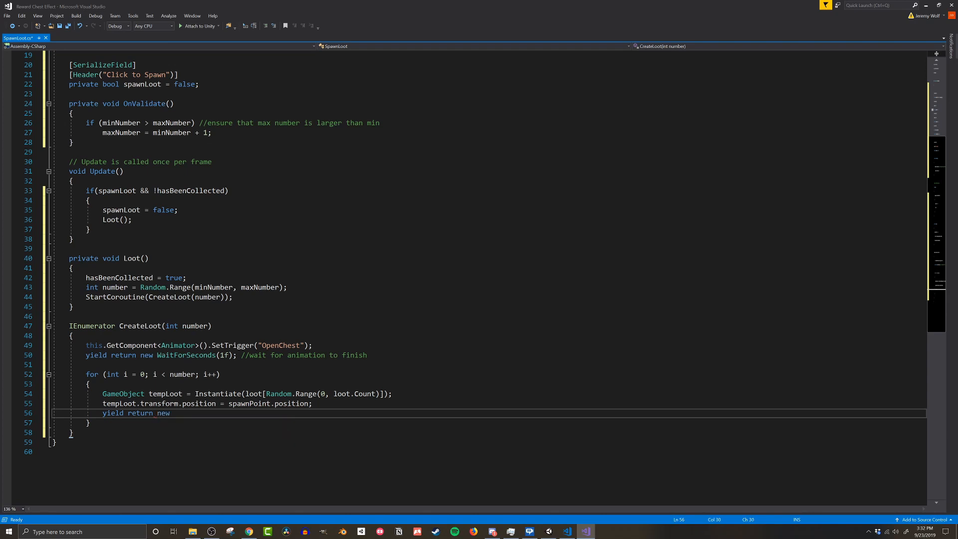
pyautogui.write('WaitForSeconds')
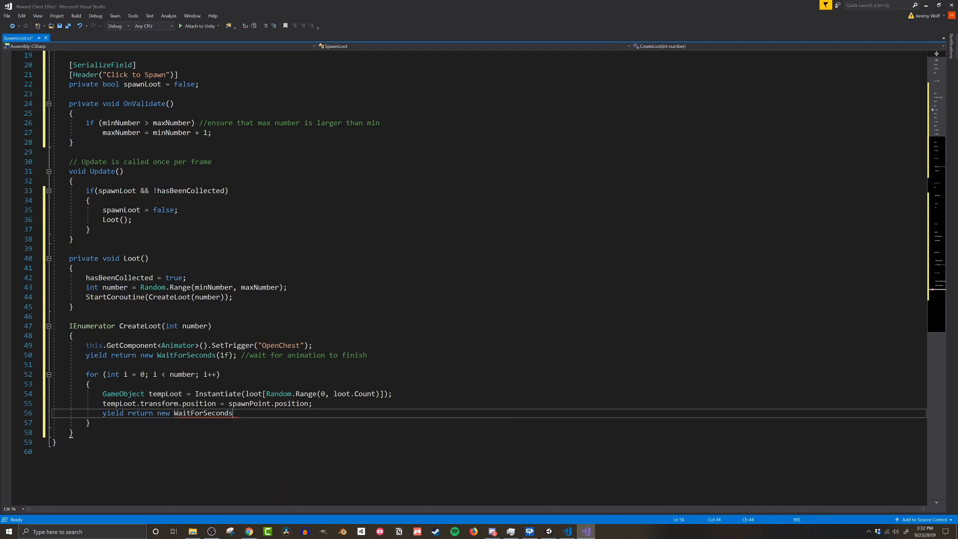
pyautogui.write('(0.15f)')
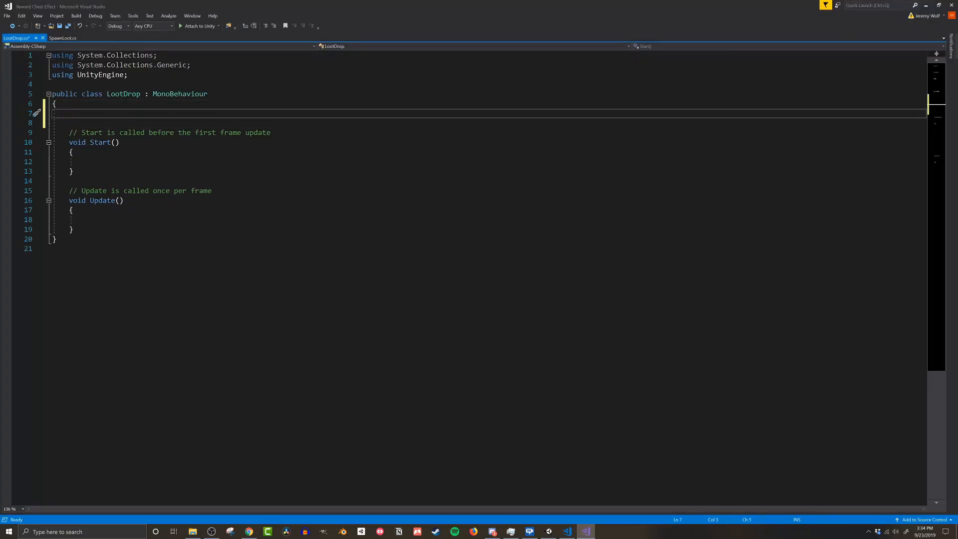
# Declare the velocity field starting at Vector3.up in the LootDrop script.
pyautogui.write('private')
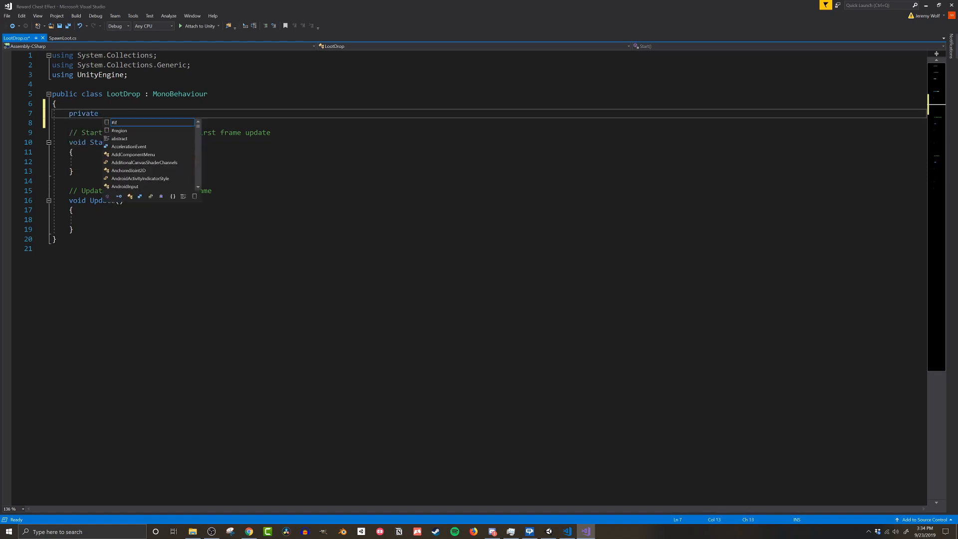
pyautogui.write('Vector3 ve')
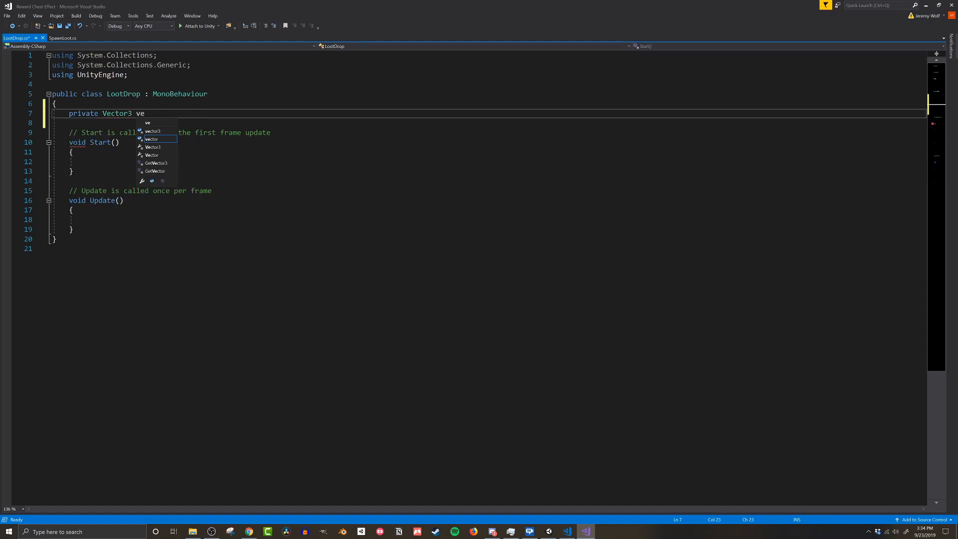
pyautogui.write('locity = Vector3.up;')
pyautogui.click(497, 161)
pyautogui.write('startPosition =')
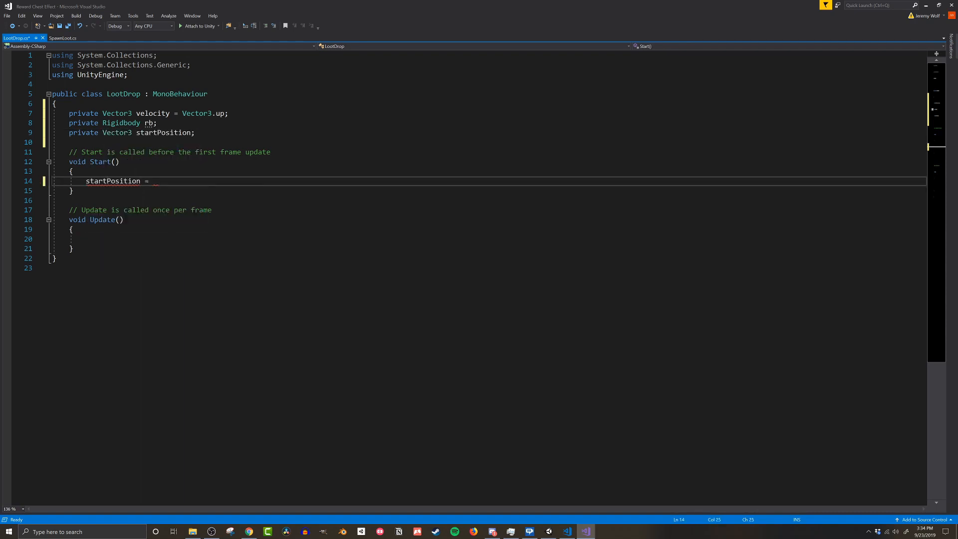
# Store startPosition, scale velocity by Random.Range(4f, 6f) upward and add a random outward vector, with comments.
pyautogui.write('this.transform.position;')
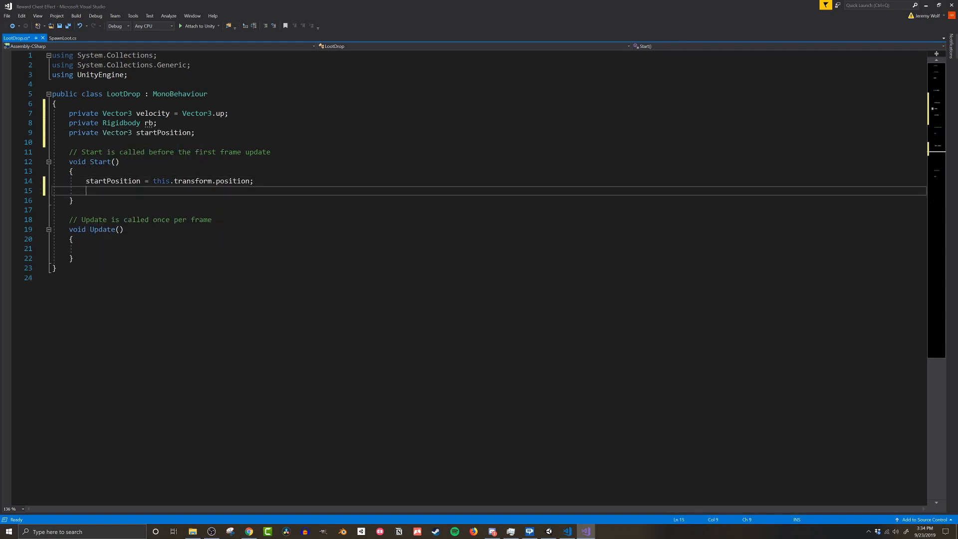
pyautogui.write('velocity *=')
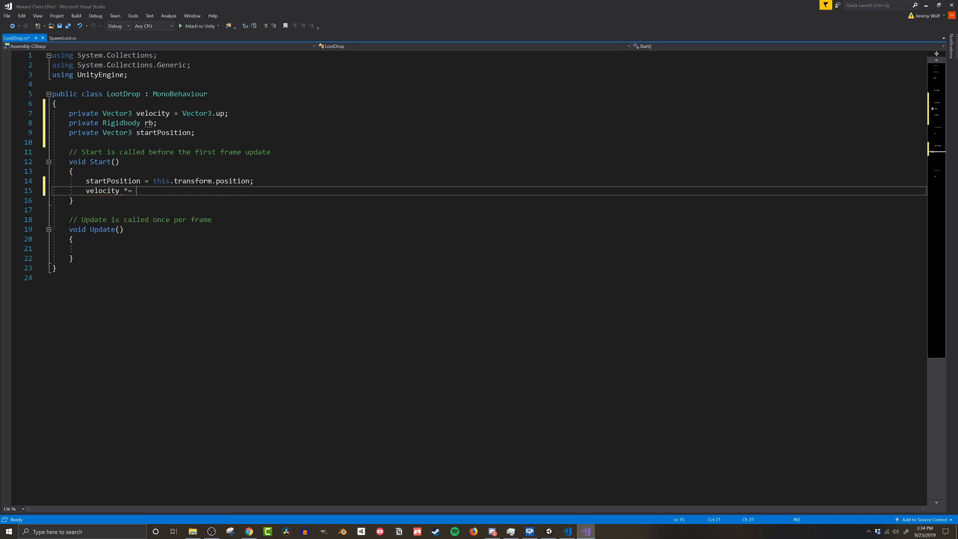
pyautogui.write('Random.Range(4f,')
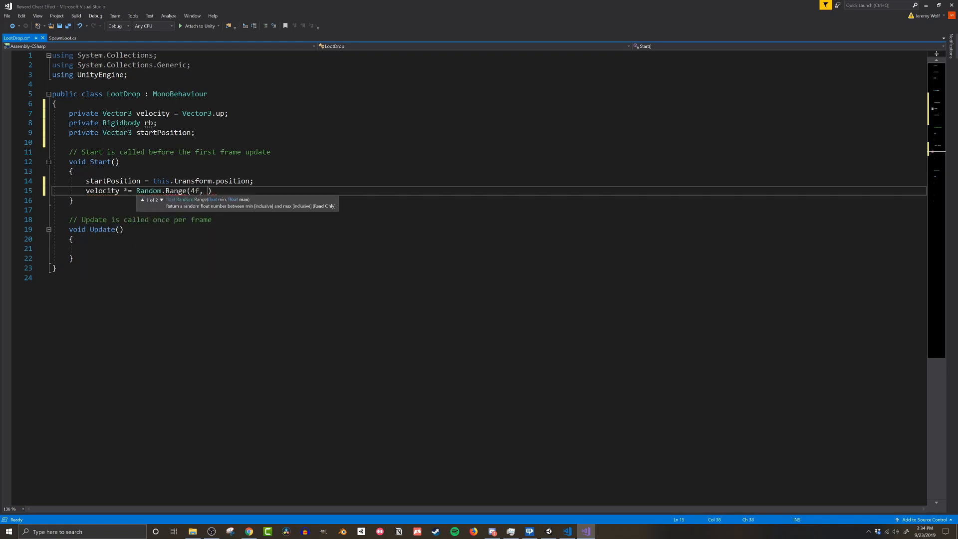
pyautogui.write('6f);')
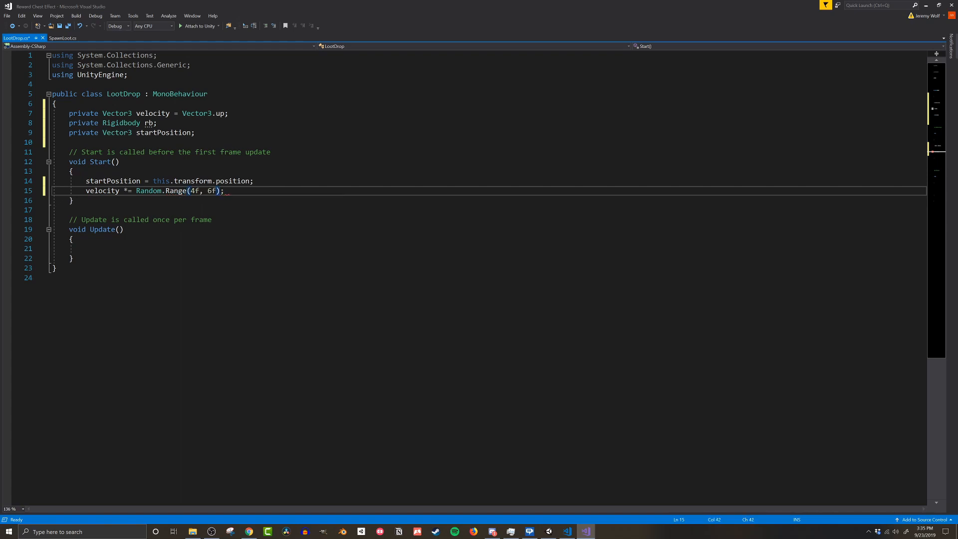
pyautogui.write('//random up')
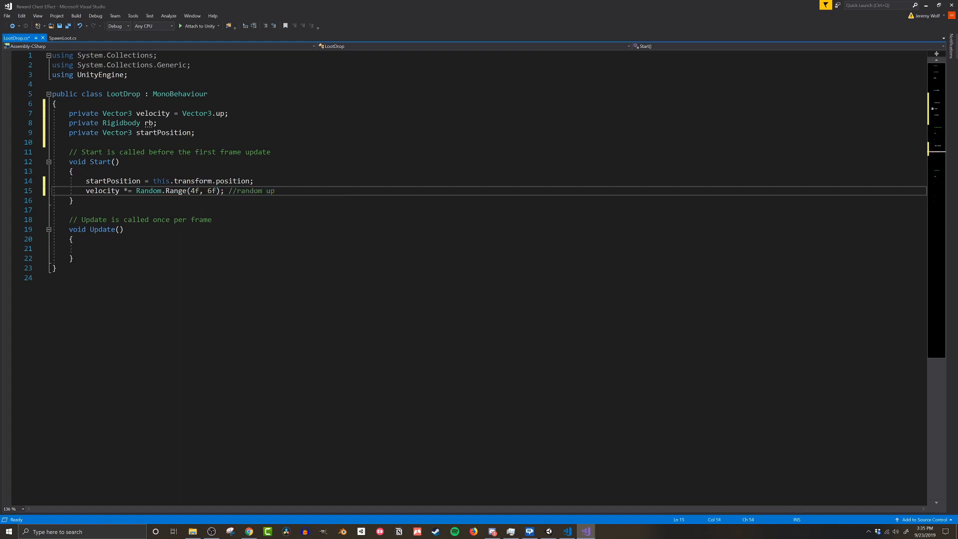
pyautogui.write('ward velocity')
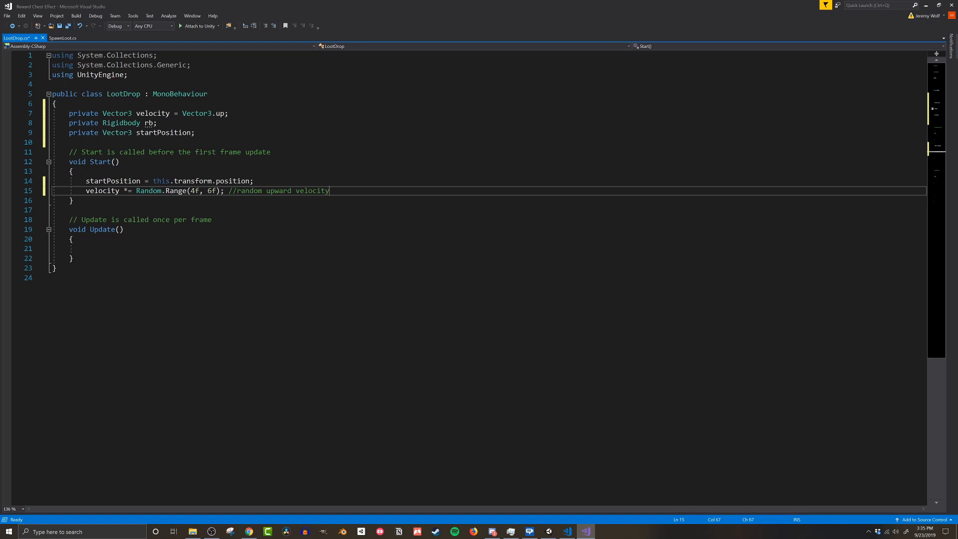
pyautogui.write('velocity += new Vector3(Random.Range(-1f, 1f), 0, Random.Range(-1f, 1f)); //')
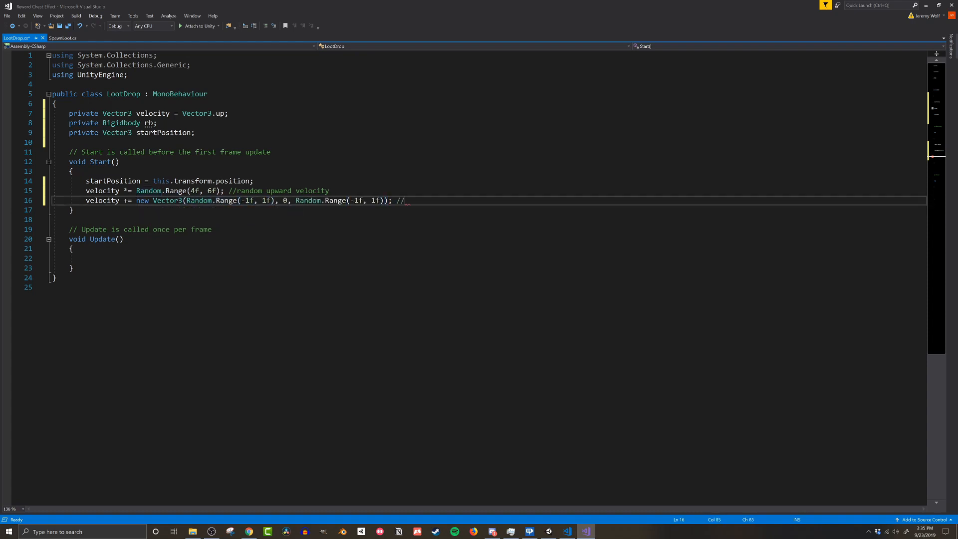
pyautogui.write('random outward to scatter loot')
pyautogui.write('rb')
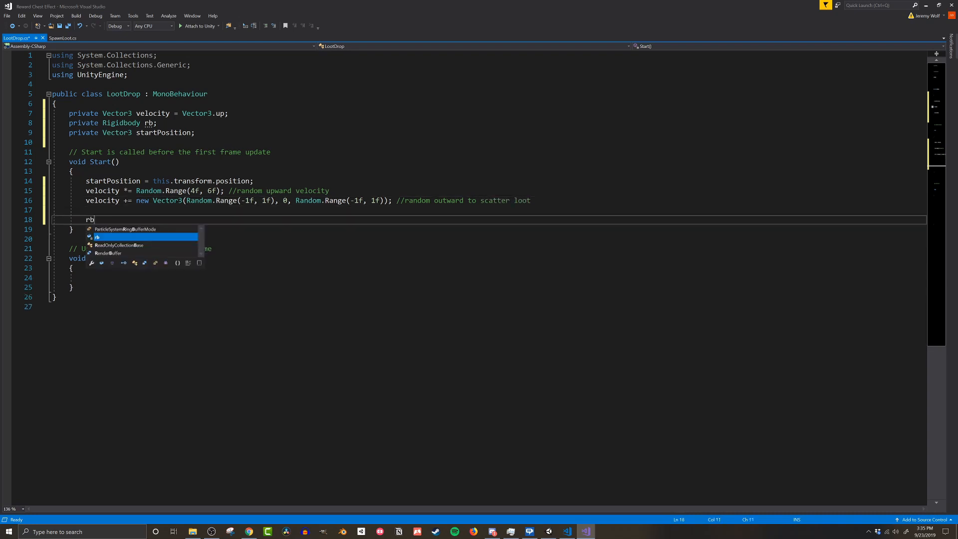
# Get the Rigidbody component into rb and set useGravity to false.
pyautogui.write('= this.GetComponent')
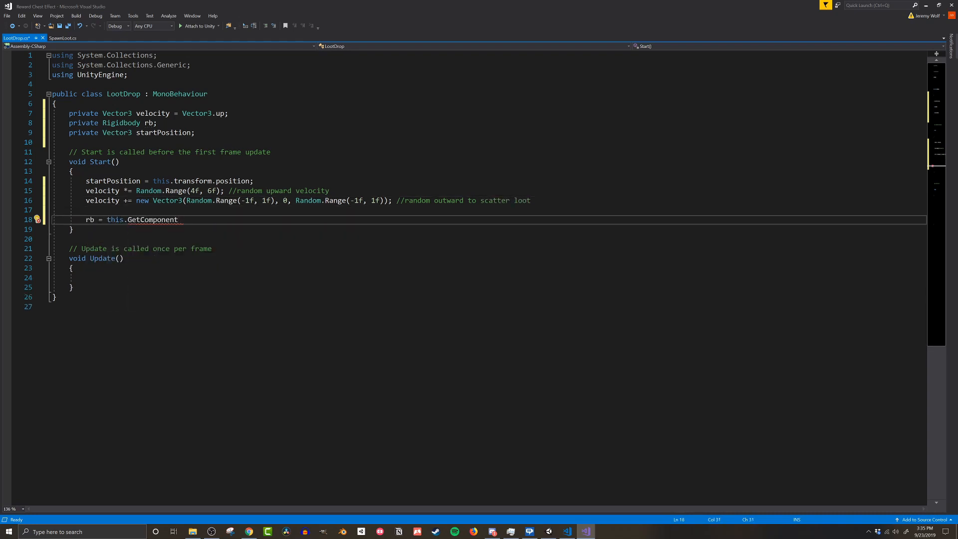
pyautogui.write('<Rigi>')
pyautogui.write('rb.')
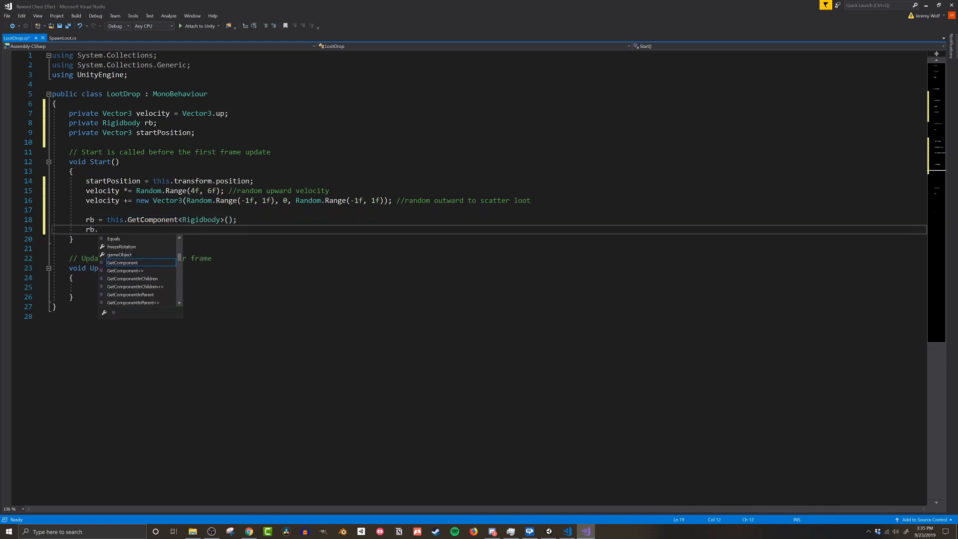
pyautogui.write('useGravity = false;')
pyautogui.write('rb.isKinematic = true;')
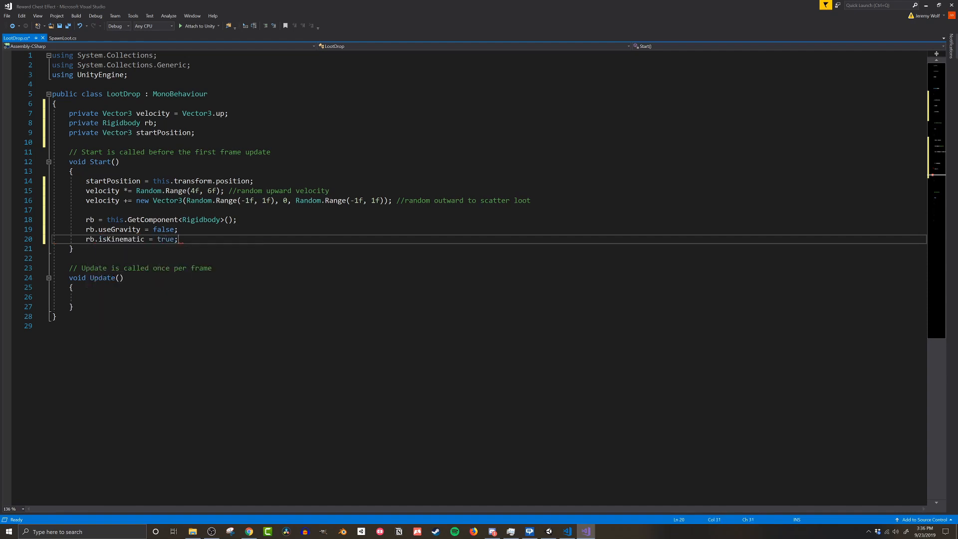
# In Update, move rb.position by velocity * Time.deltaTime, commented as updating the loot item's position.
pyautogui.click(90, 297)
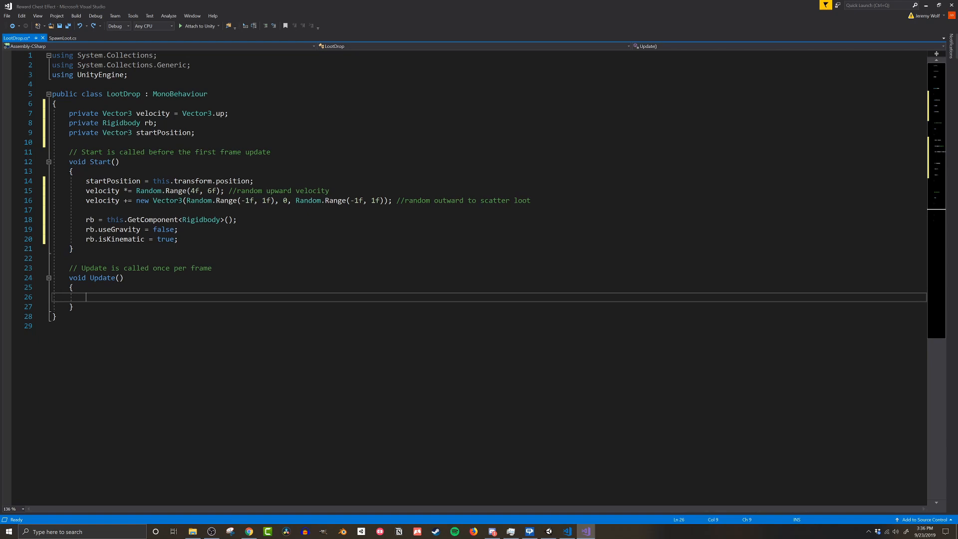
pyautogui.write('rb.position')
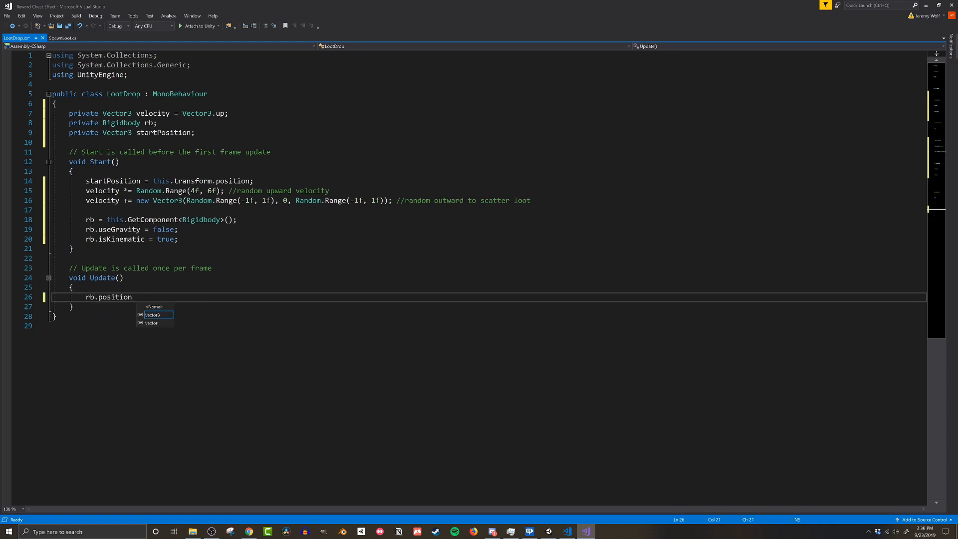
pyautogui.write('+= velocity *')
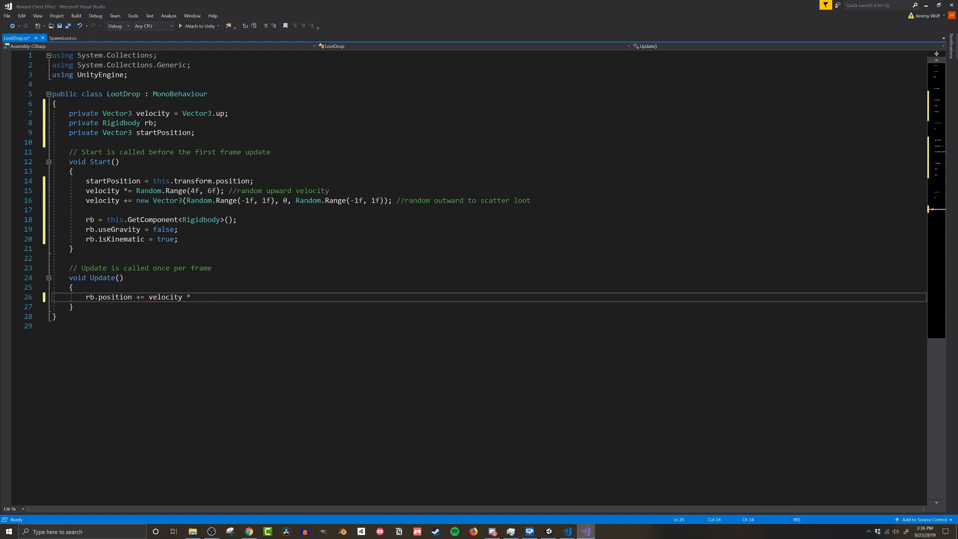
pyautogui.write('Time.deltaTime;')
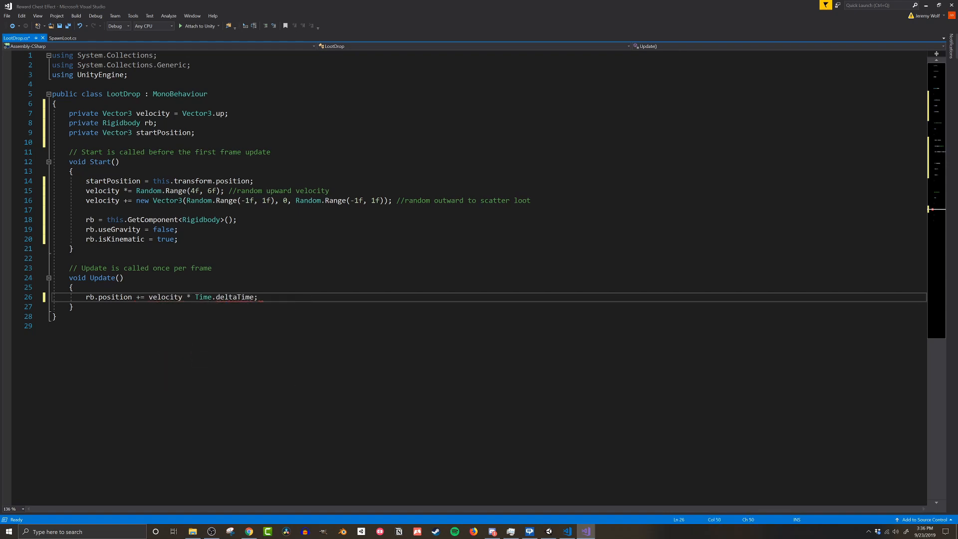
pyautogui.write('//update posi')
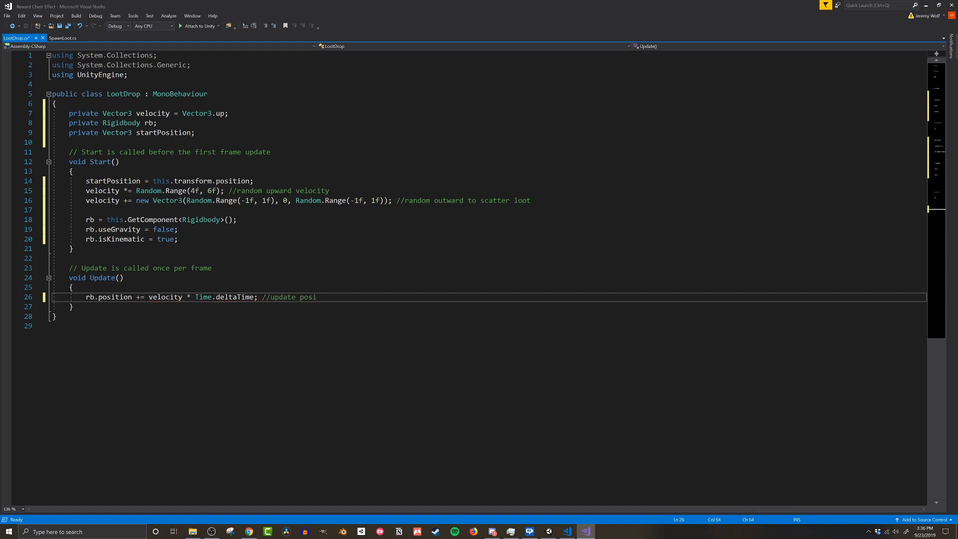
pyautogui.write('tion of loot item')
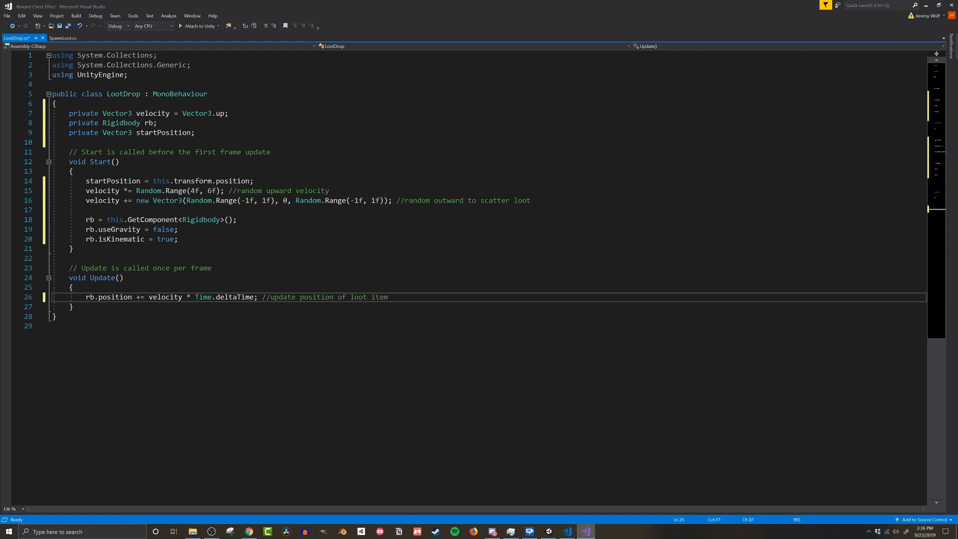
# Build a random Quaternion.Euler deltaRotation (±150, 150-250, ±150) scaled by deltaTime and apply it via MoveRotation, with a comment.
pyautogui.write('Quaternion deltaRotation = Quaternion.e')
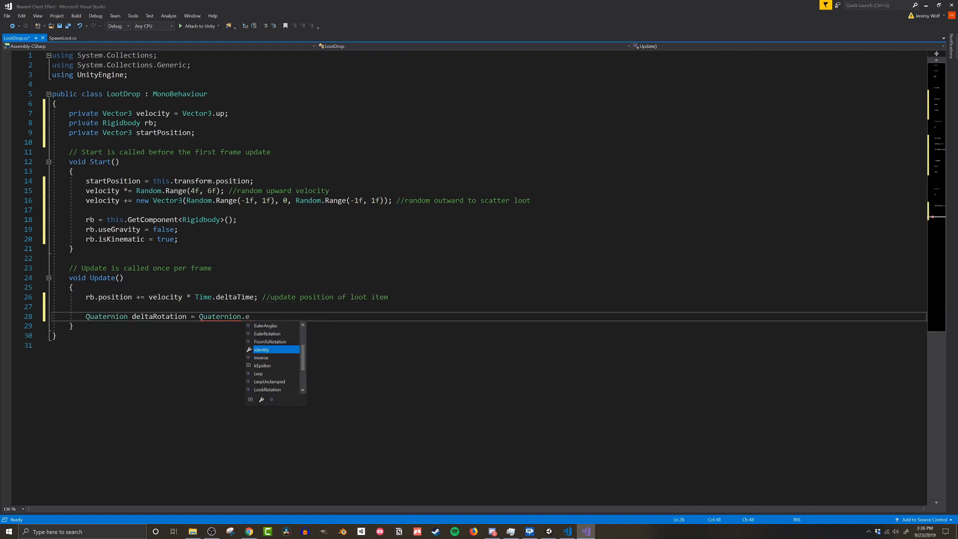
pyautogui.write('uler(new Vector3(Random.Range))')
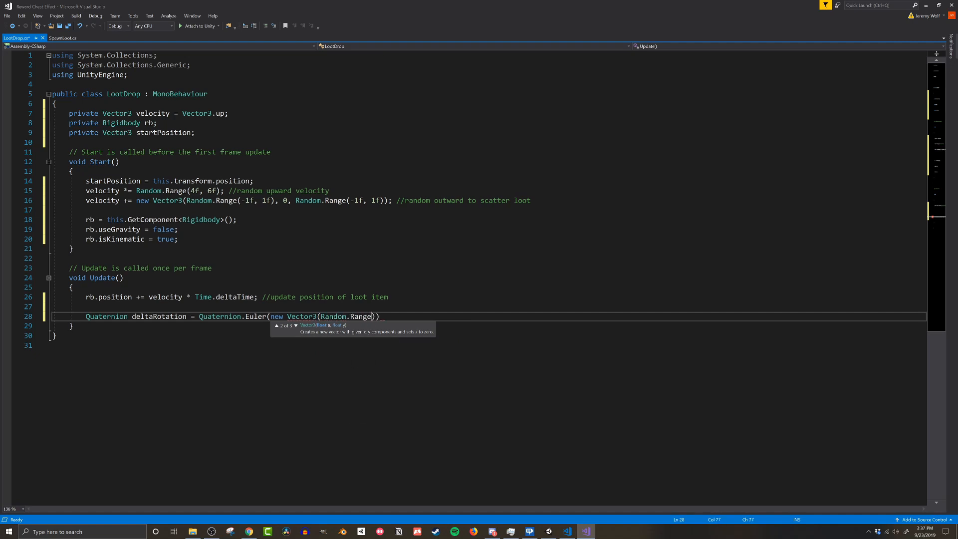
pyautogui.write('-150f,150f), Random.Range(')
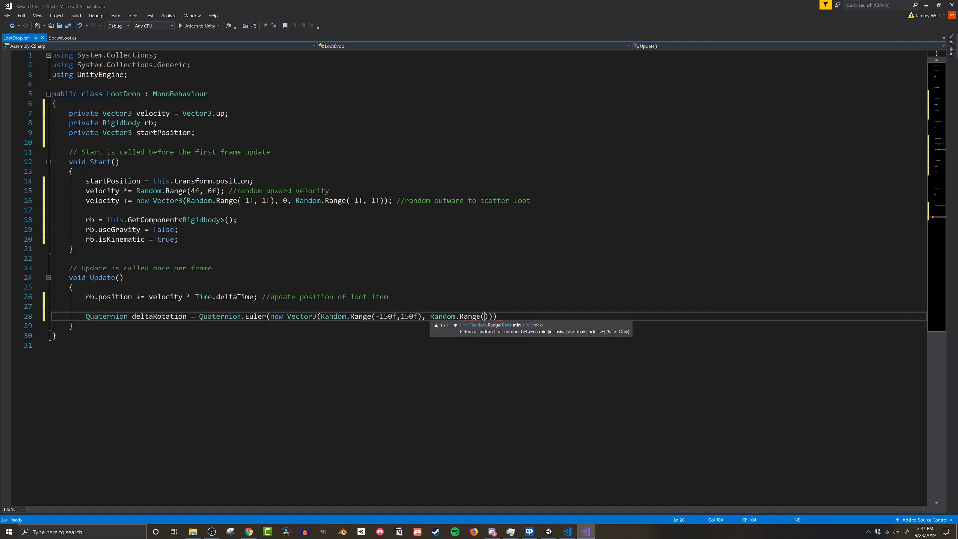
pyautogui.write('150f, 250f), Random.Range(-150f,150f')
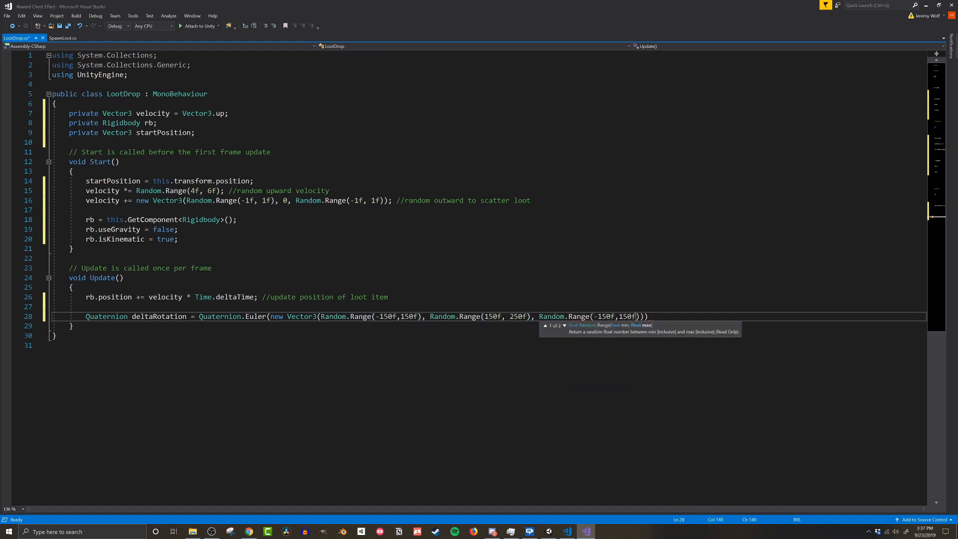
pyautogui.write('* Time.deltaTime;')
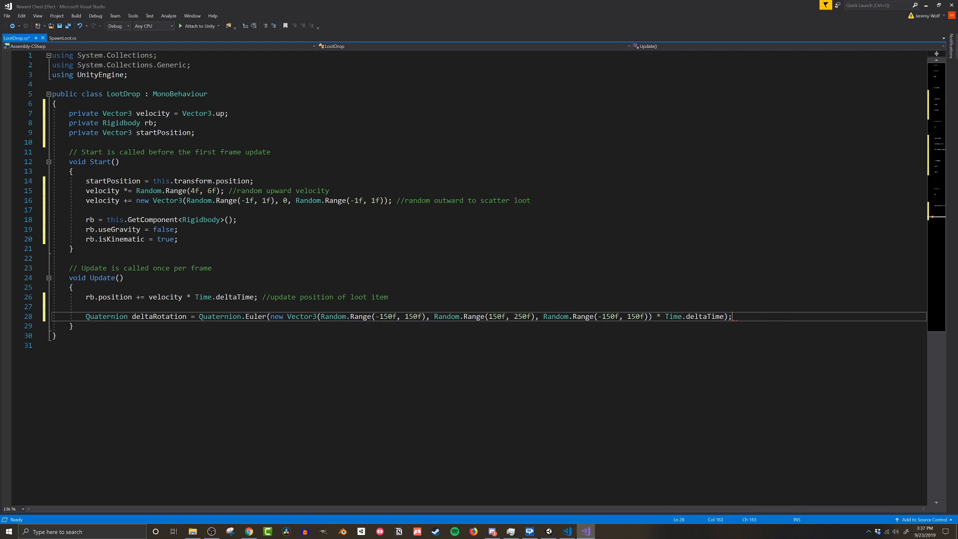
pyautogui.write('rb.mvo')
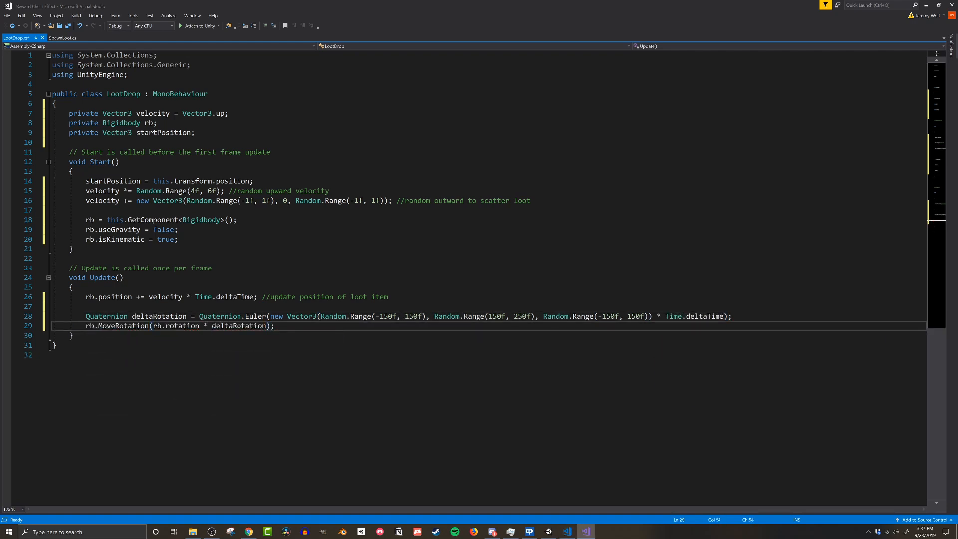
pyautogui.write('//create slight rotation as item is moving through the air')
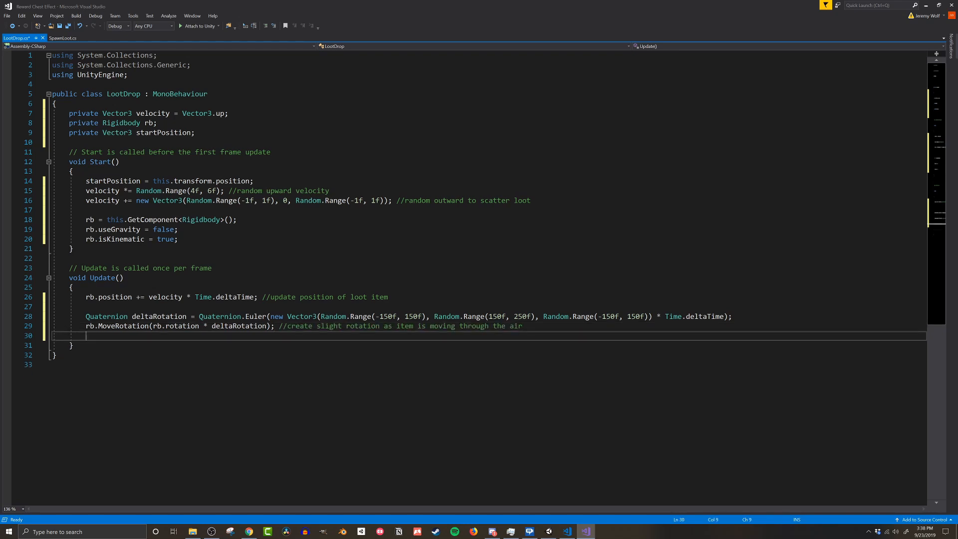
# Write the if/else clamping velocity.y at -4f, else subtracting Vector3.up * 5 * Time.deltaTime.
pyautogui.write('if(vel)')
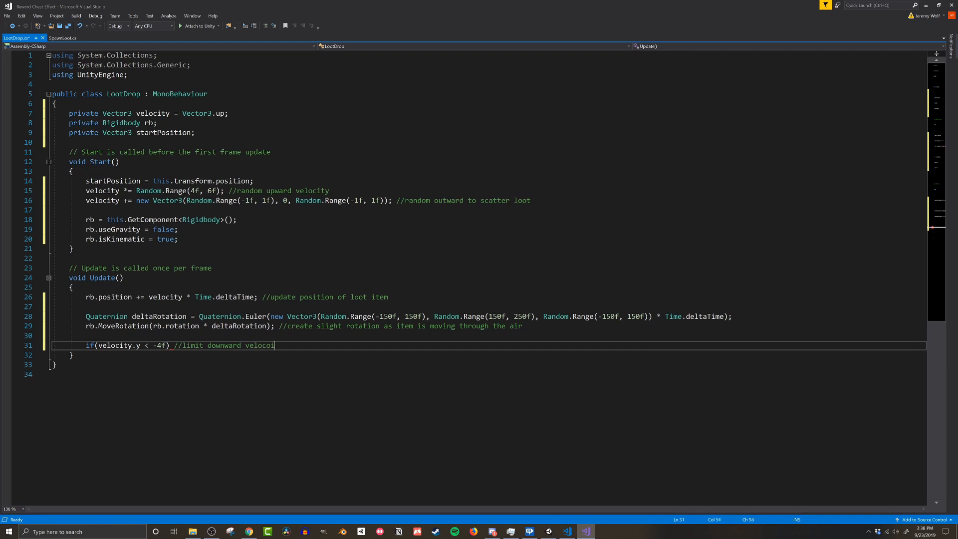
pyautogui.write('velocity.y =')
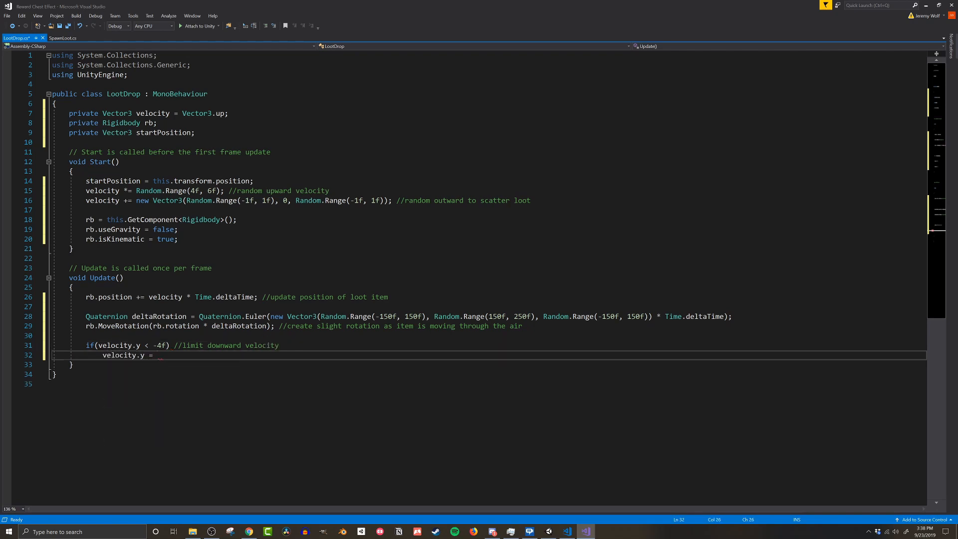
pyautogui.write('-4f;')
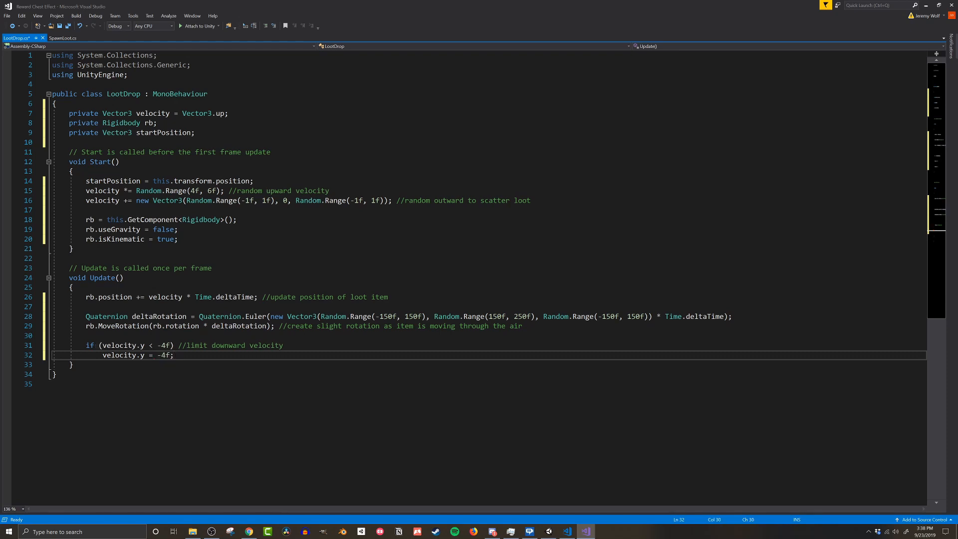
pyautogui.write('else')
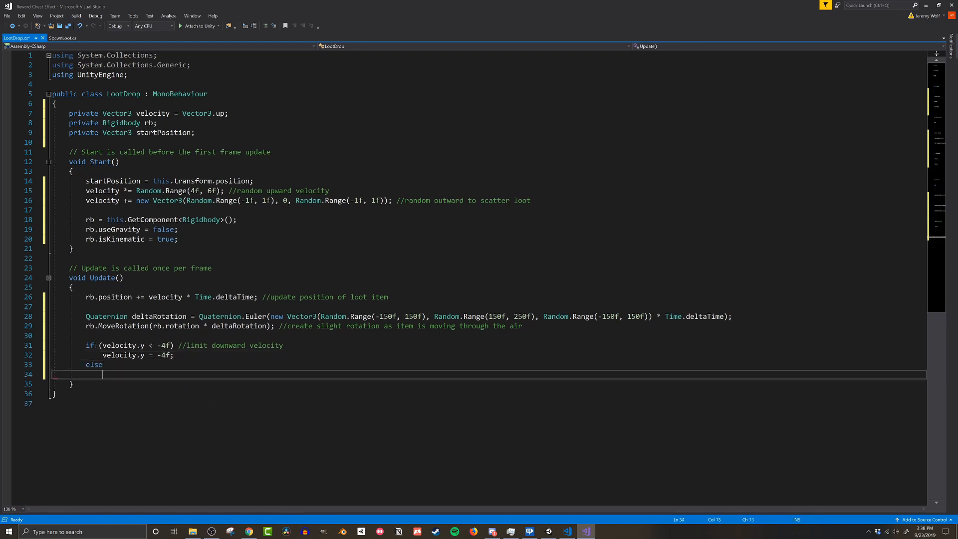
pyautogui.write('velocity -= Vector3')
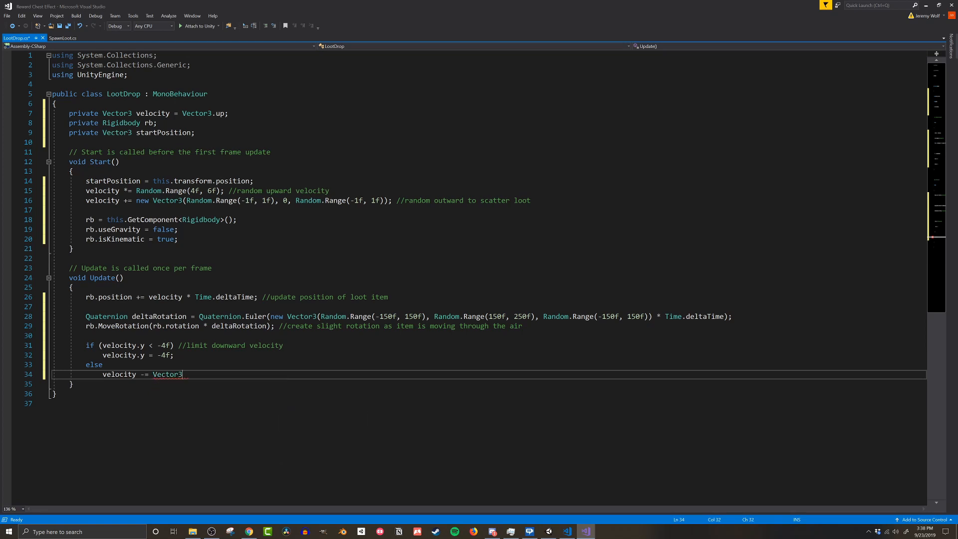
pyautogui.write('.up * 5 * Time.deltaTime; //5 is half t')
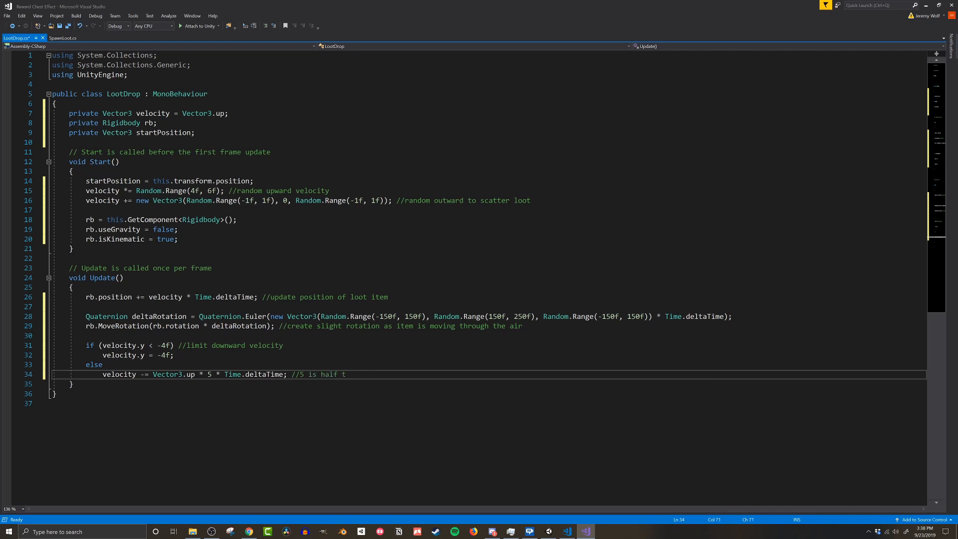
# Comment that the else branch applies half the usual gravity.
pyautogui.write('he "usual" 10 for')
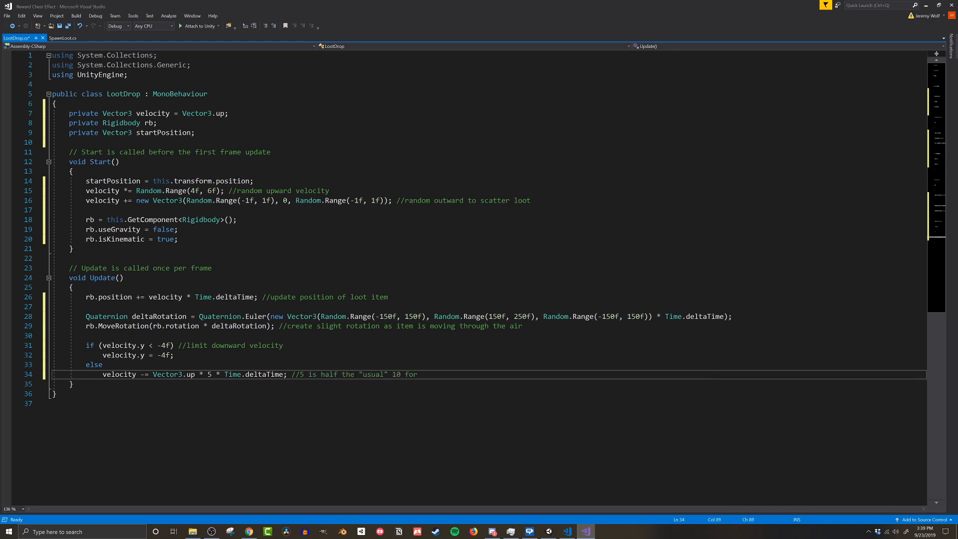
pyautogui.write('gravity')
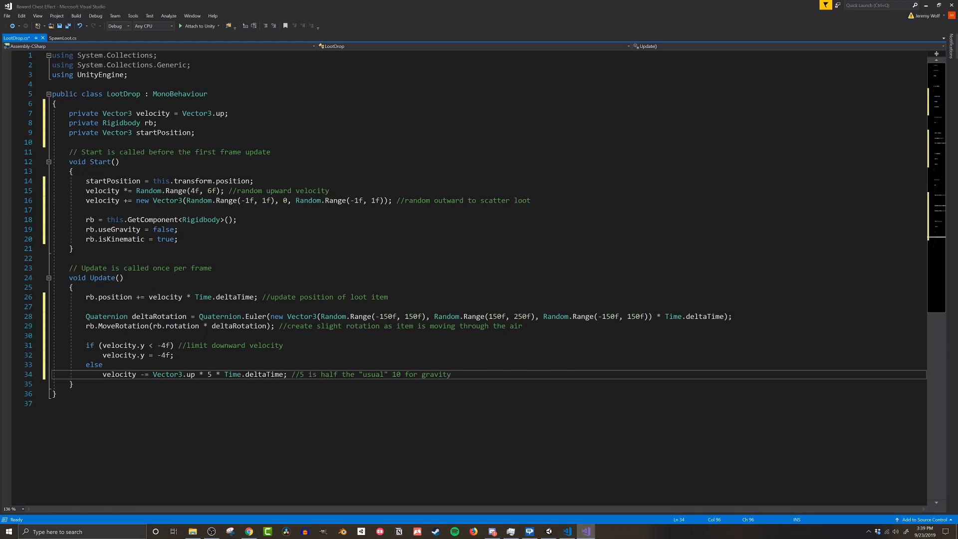
# Write the if checking Mathf.Abs(rb.position.y - startPosition.y) < 0.25f && velocity.y < 0f, enabling gravity and clearing kinematic.
pyautogui.write('if(Mathf.Abs(rb.')
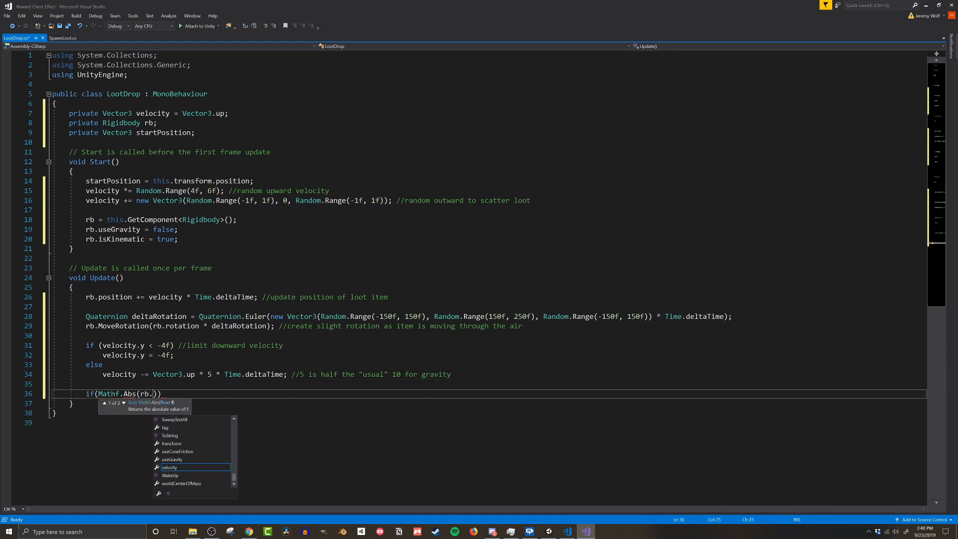
pyautogui.write('position.y - startPosition.y)')
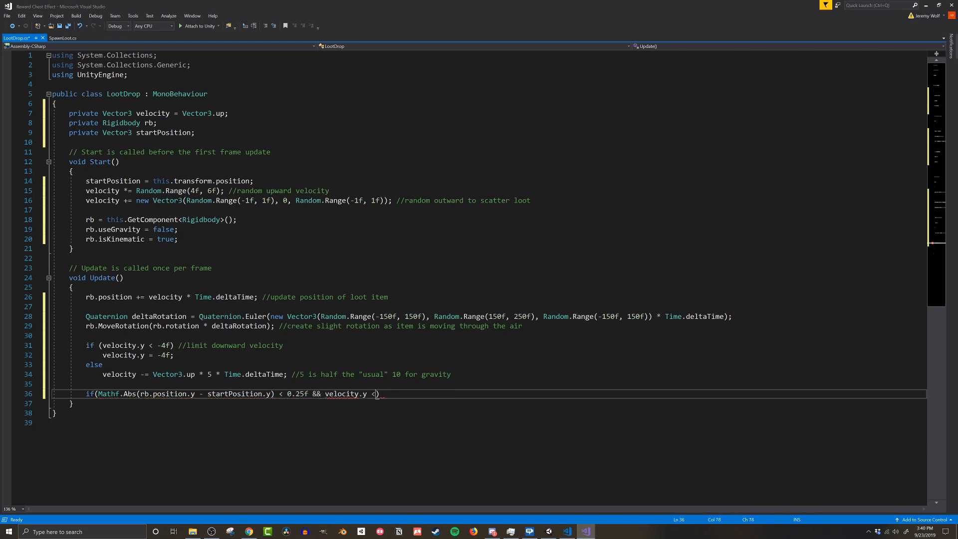
pyautogui.write('0f)')
pyautogui.write('{')
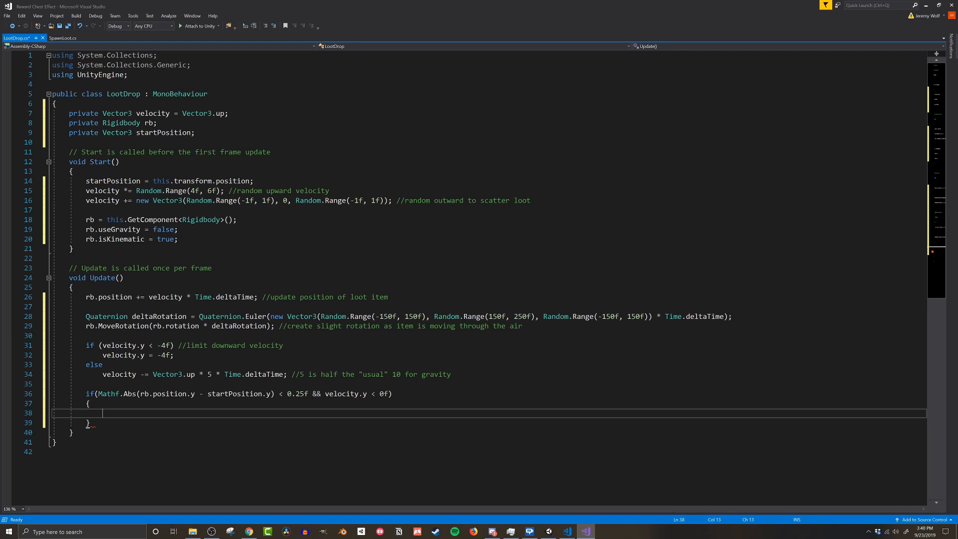
pyautogui.write('rb.useGravity = true;')
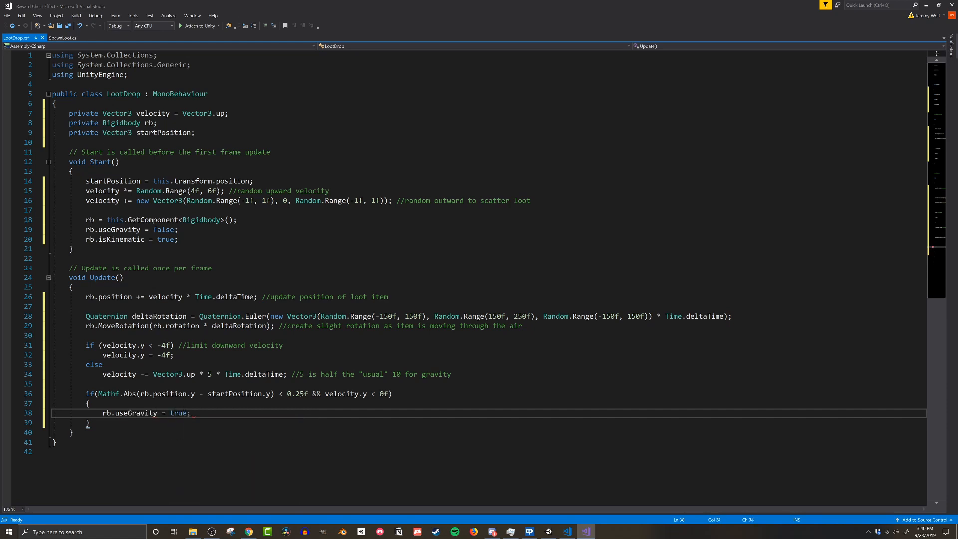
pyautogui.write('rb.isKinematic = false;')
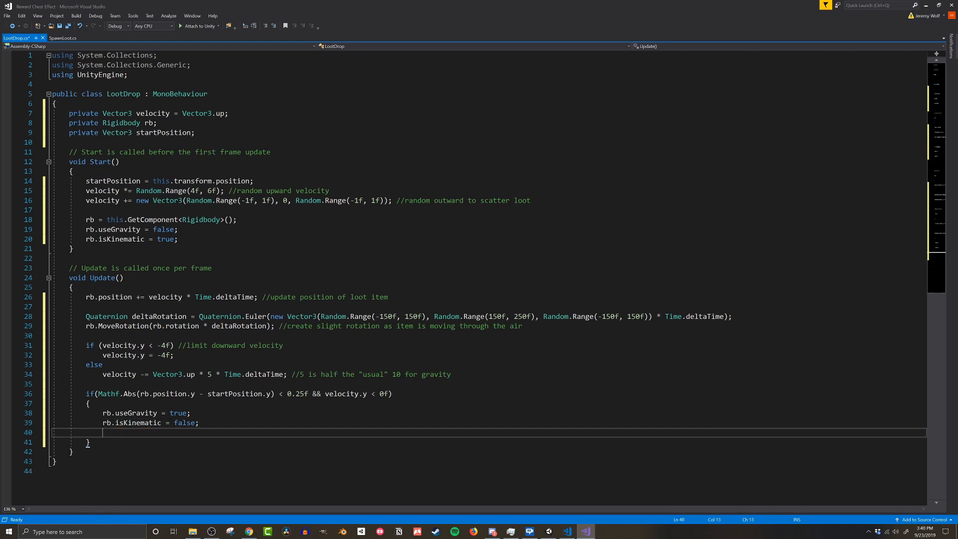
# Set rb.velocity = velocity, disable the script, and comment that Unity's engine takes over.
pyautogui.write('rb.velocity =')
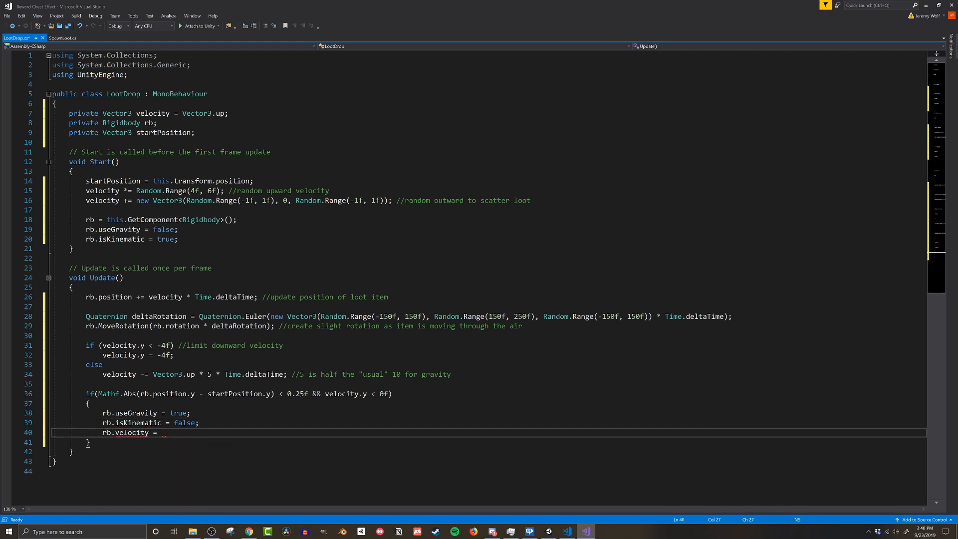
pyautogui.write('velocity;')
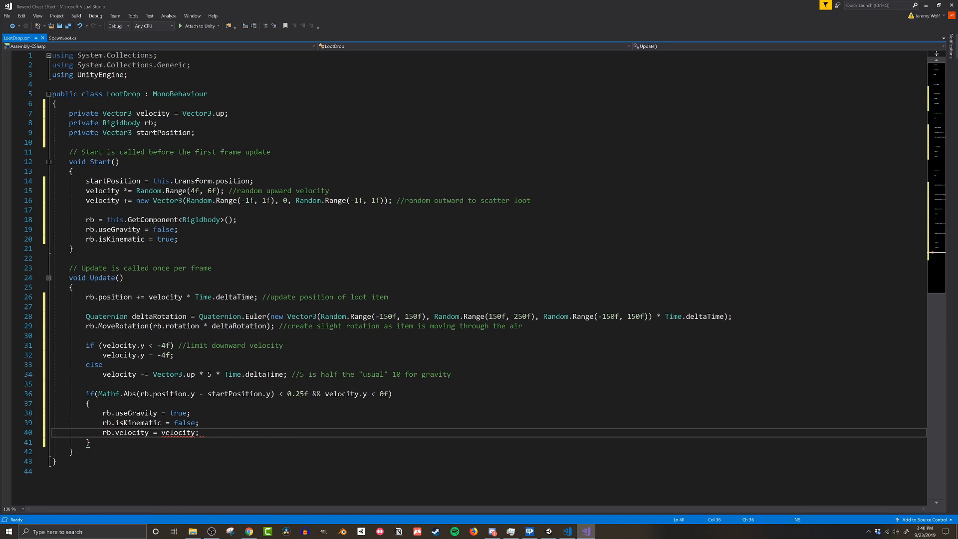
pyautogui.write('this.enabled = false; //all done')
pyautogui.write('//if the object is close to it')
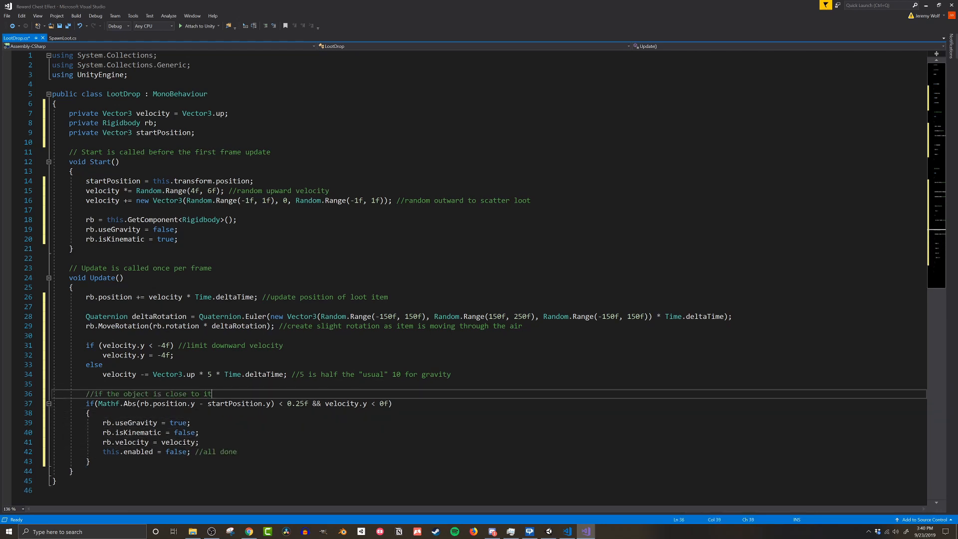
pyautogui.write("'s starting position and moving downward")
pyautogui.write('//let the built in')
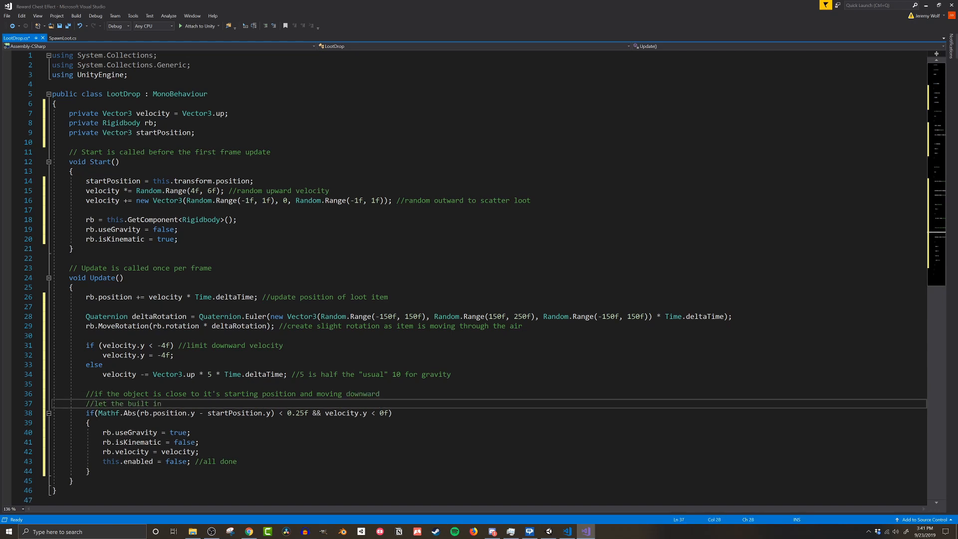
pyautogui.write("unity engine do it's")
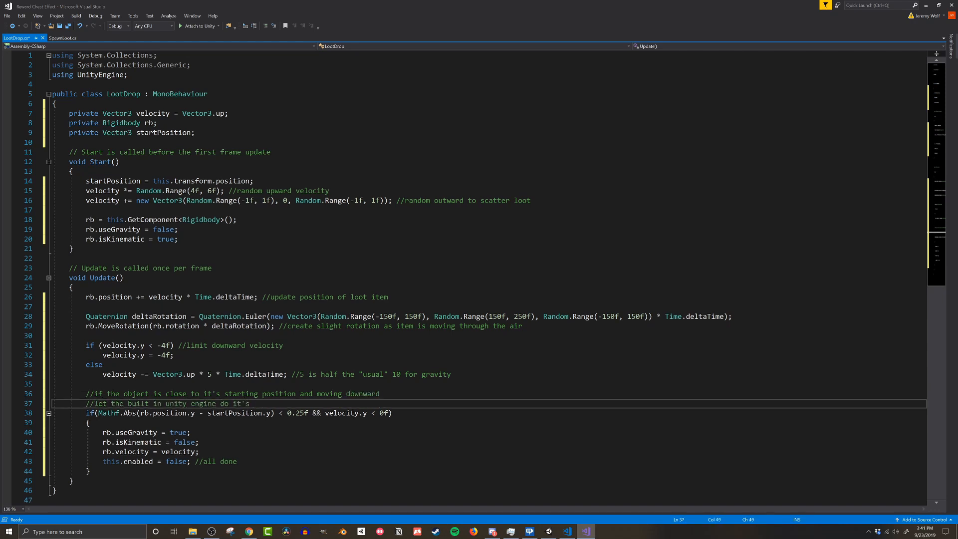
pyautogui.write('thing')
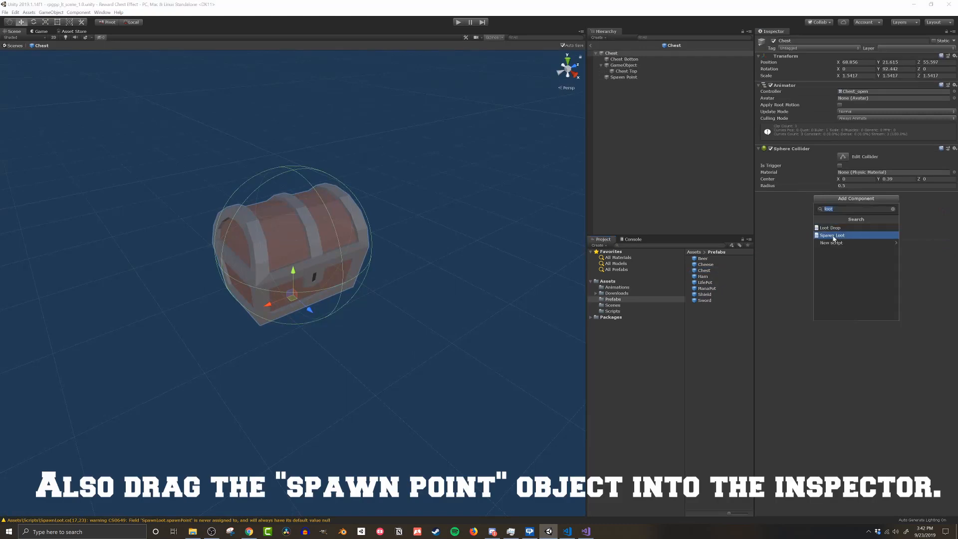
# Attach Spawn Loot to the chest, tick its checkbox, and play the scene.
pyautogui.click(832, 235)
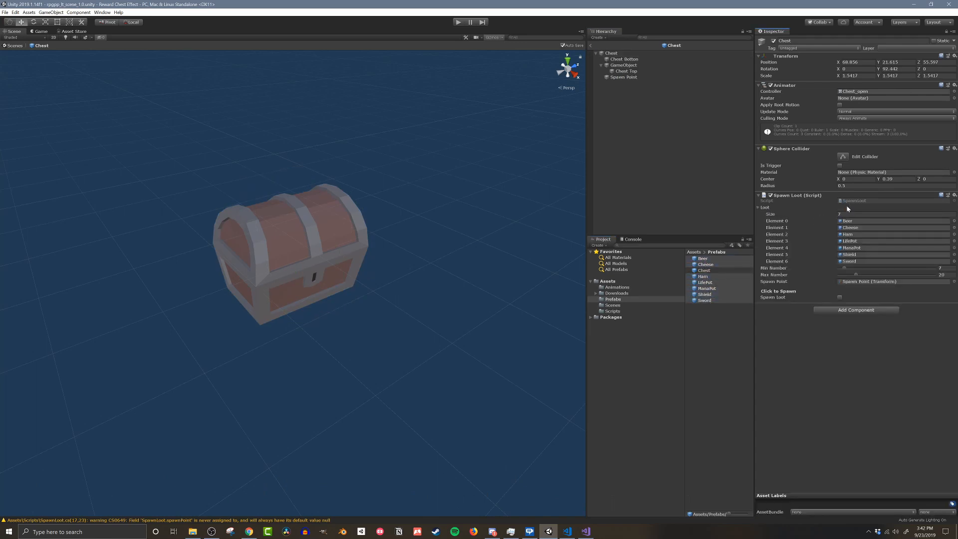
pyautogui.click(840, 297)
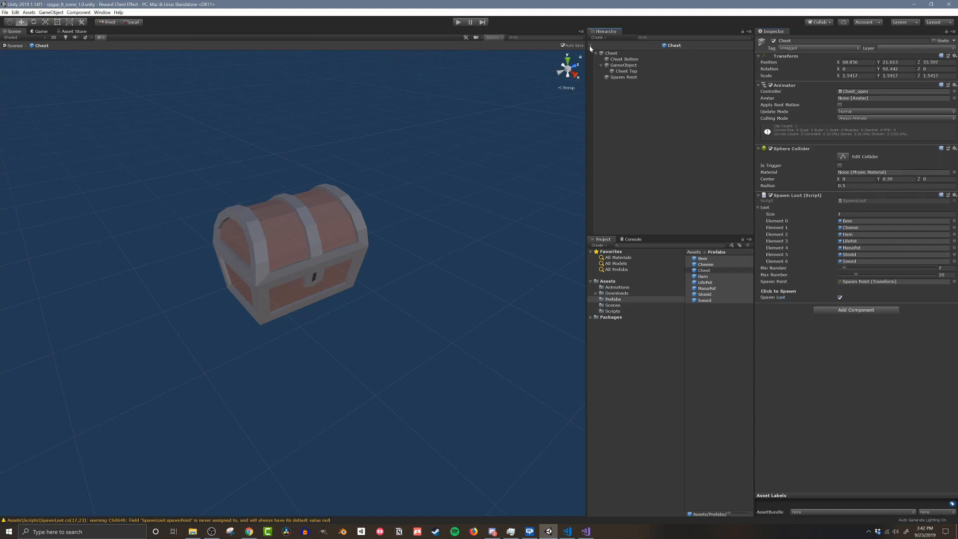
pyautogui.click(461, 22)
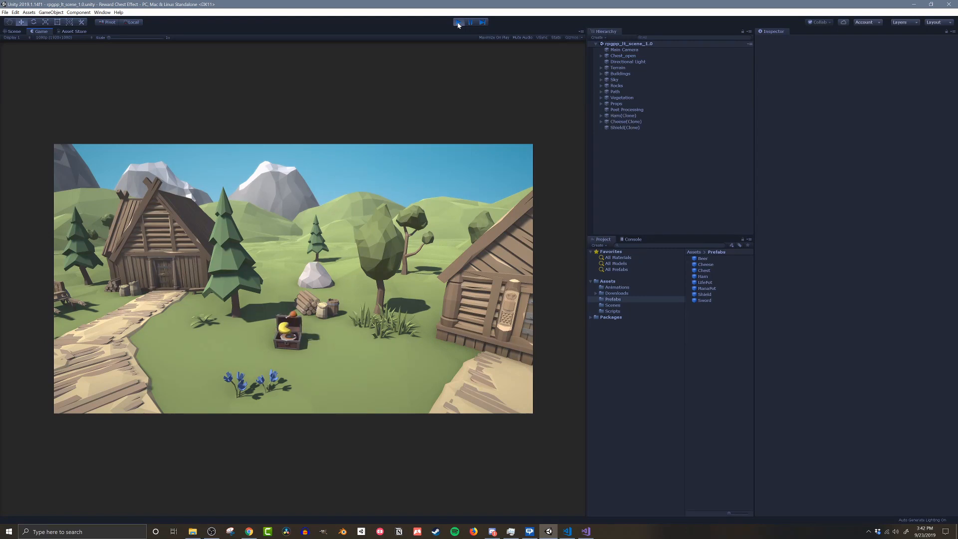